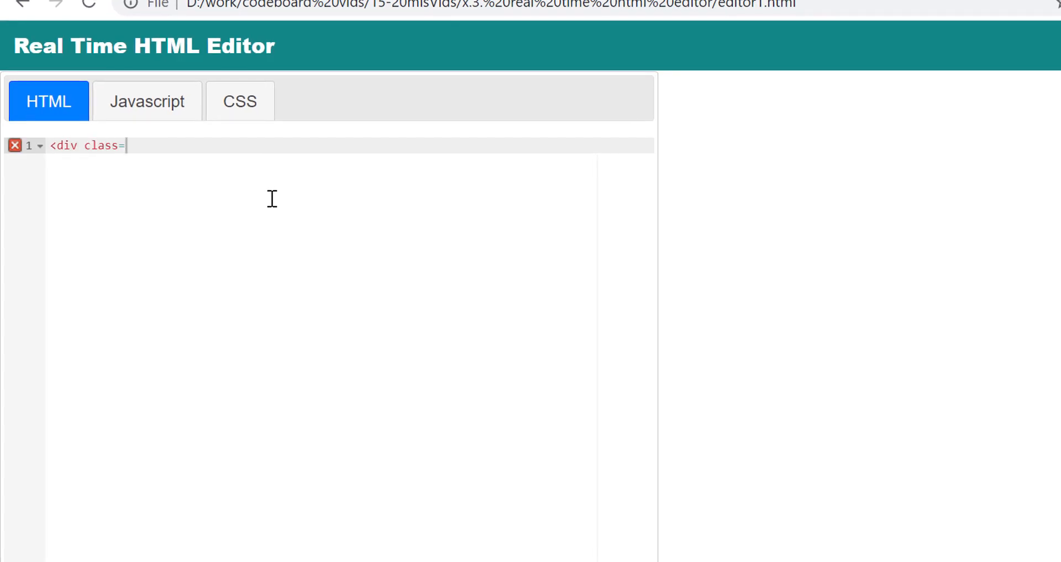
Write markup with a 'Codeboard Global Chat' header, typing-box textarea and sendMessage() Send button.
type("\"header-area\">")
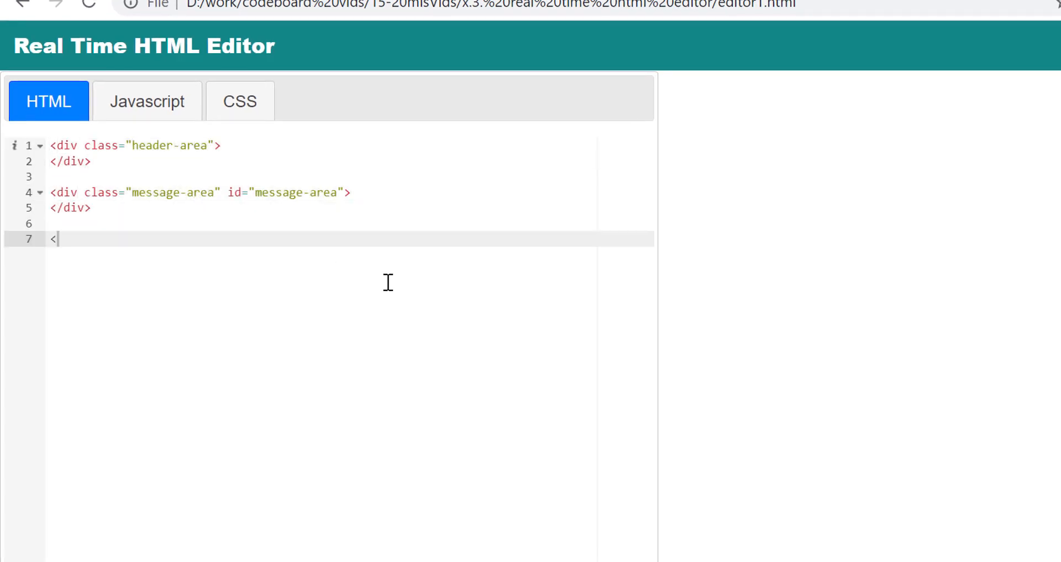
type("<h1> Codeboa")
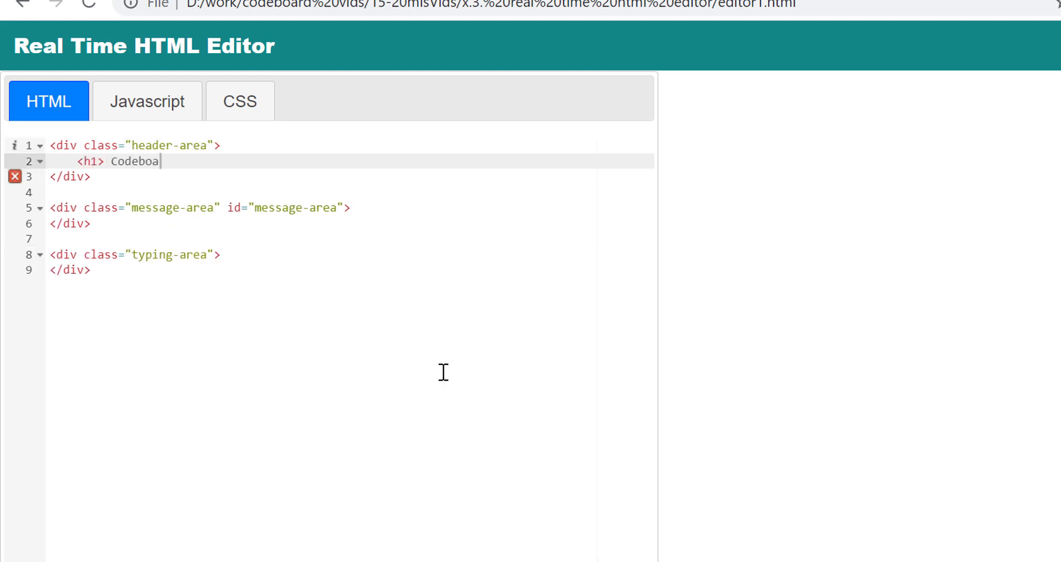
type("rd Global Chat </h1>")
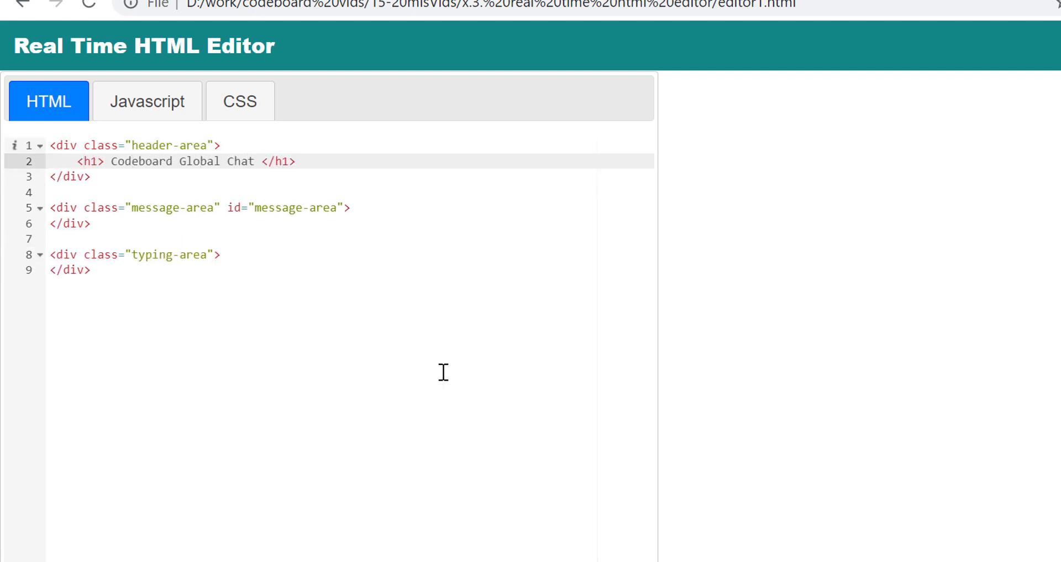
type("<t")
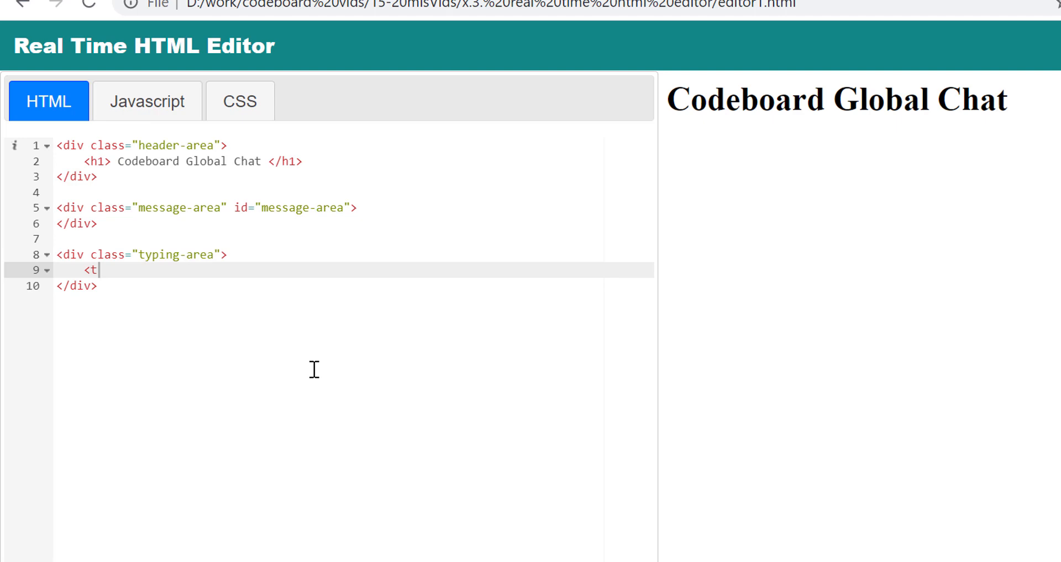
type("extarea class=\"typing-box\" id=\"typing-b")
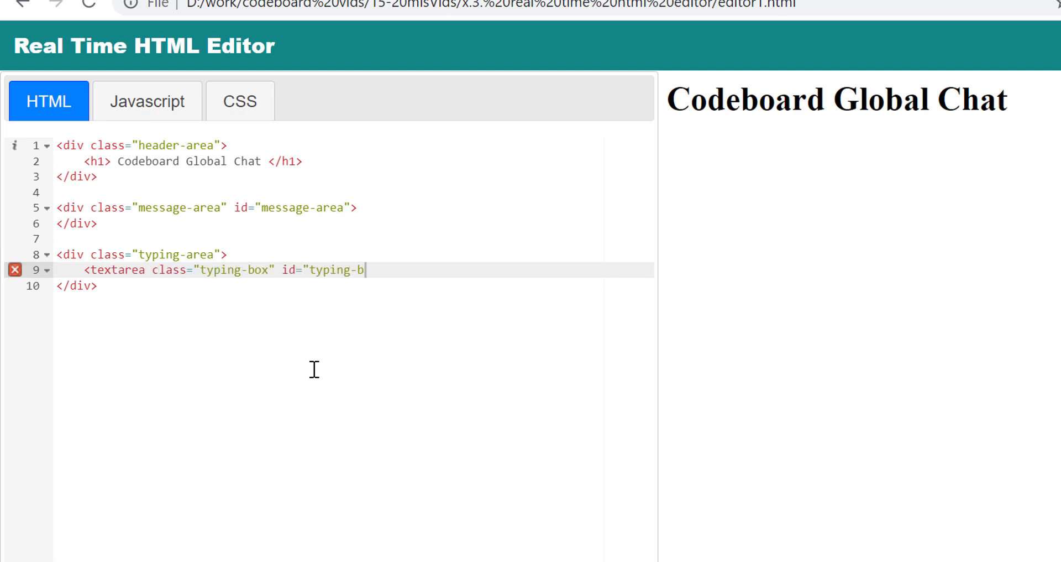
type("ox\"></textarea>")
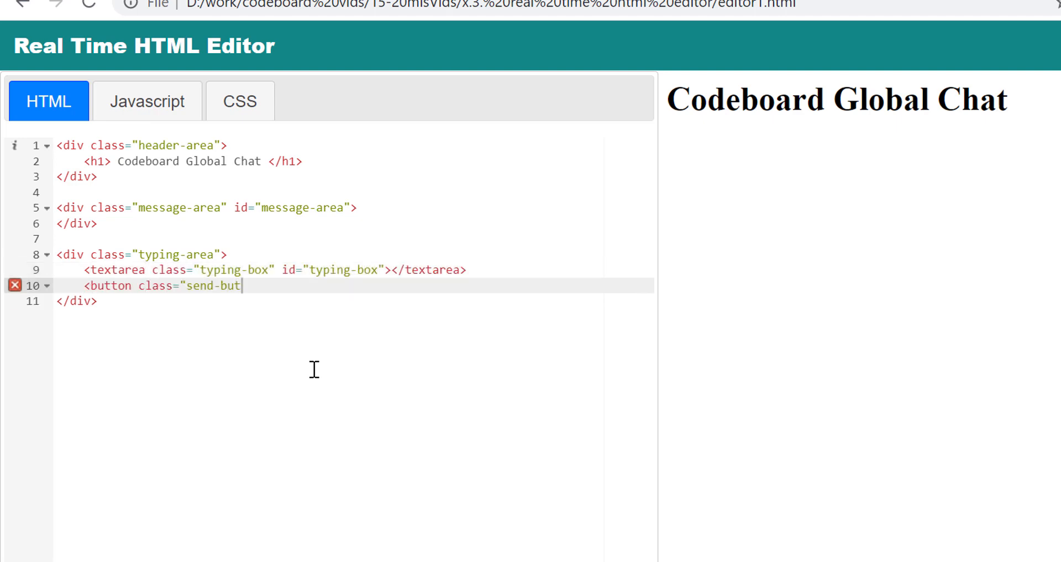
type("ton\" onclick=\"sendMessage()\"> Send </b")
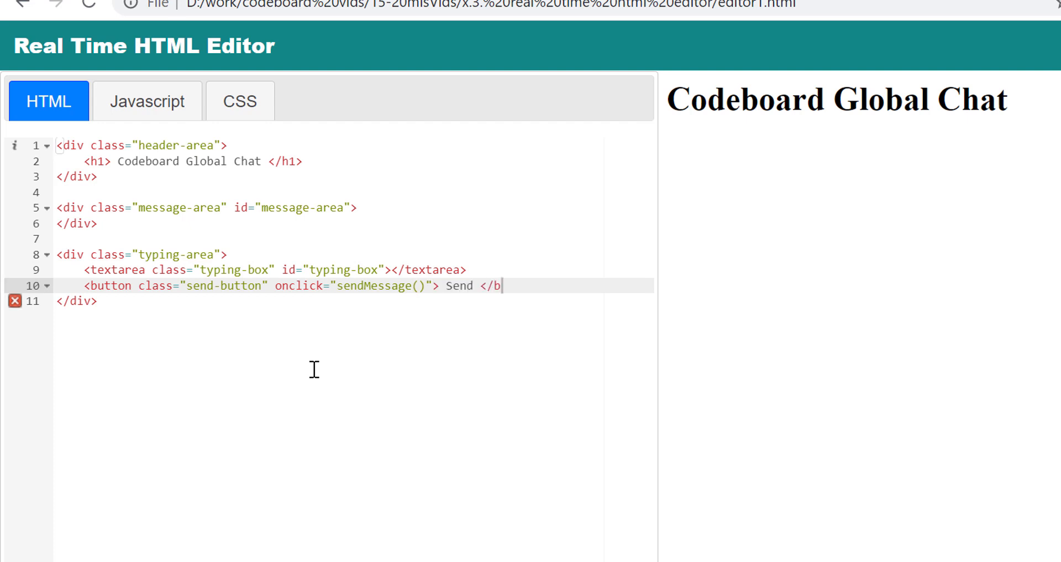
left_click(239, 100)
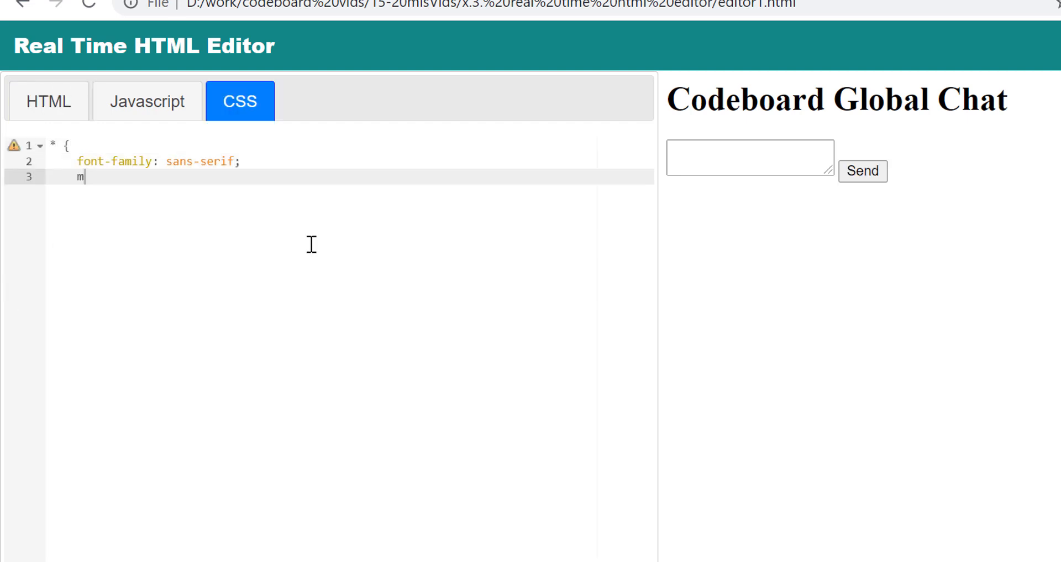
Add the zero-margin * reset and shadowed .header-area and message-area rules.
type("argin: 0;")
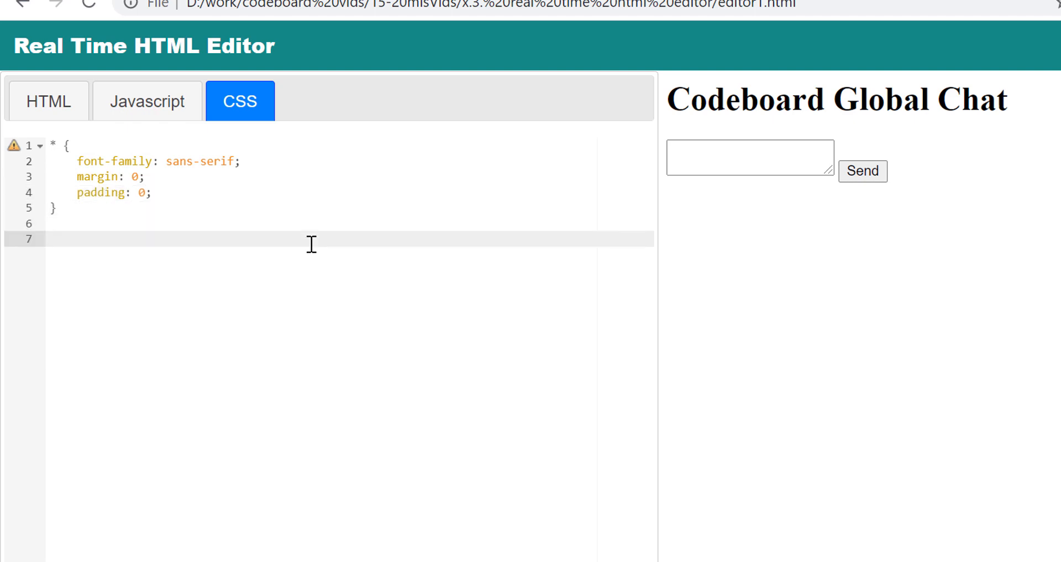
type(".header-area {")
type("box-shadow: 0 0.25rem 0.25")
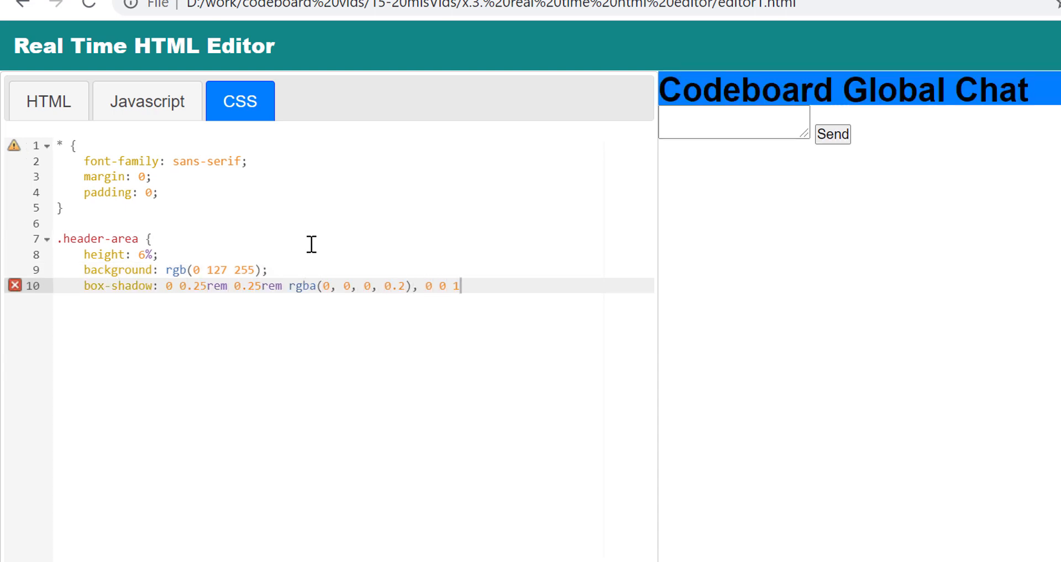
type("rem rgba(0, 0, 0, 0.2);")
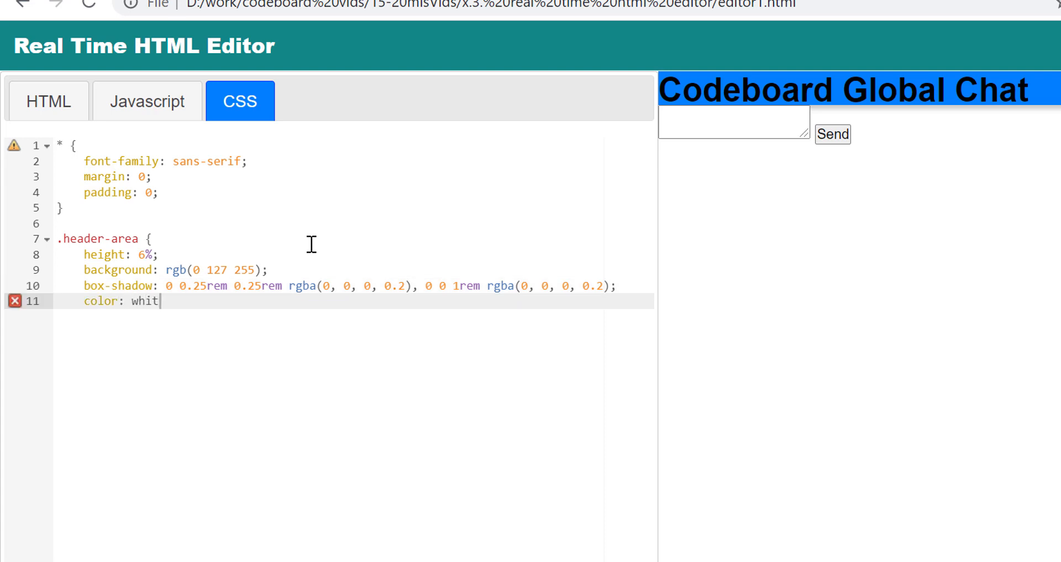
type("e;")
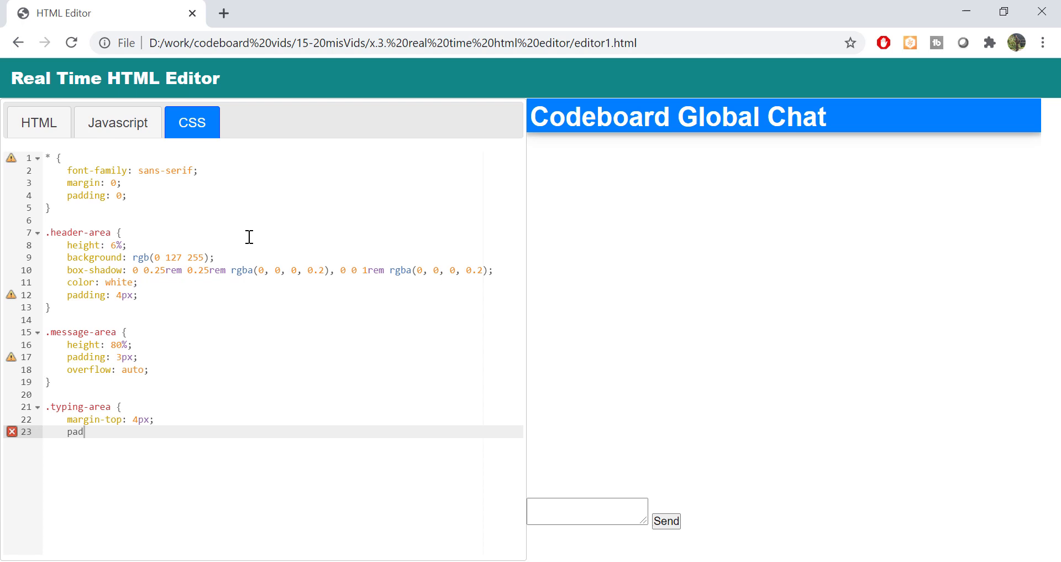
type("ding: 4px;")
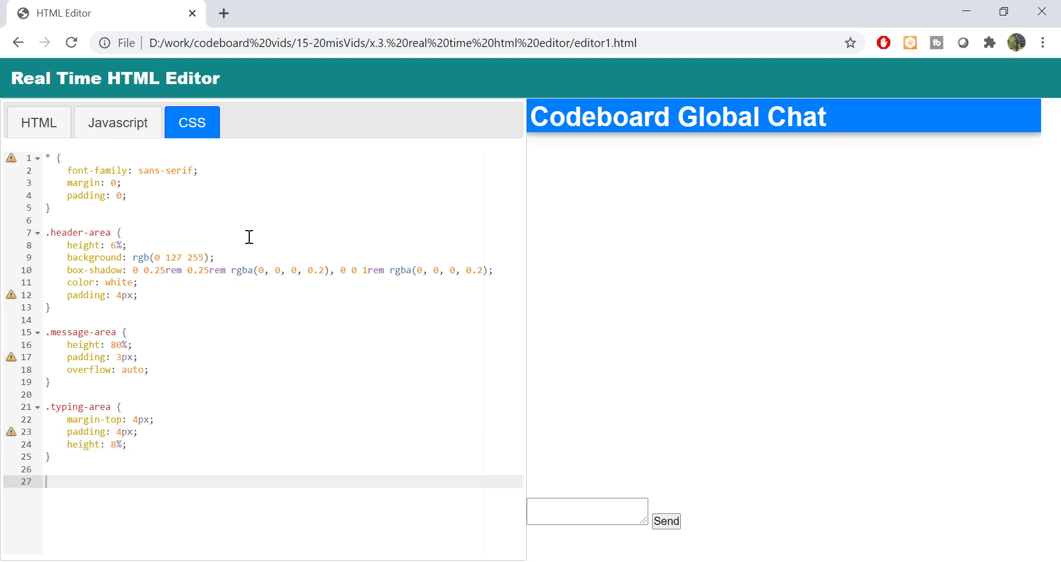
Style .typing-box at 90% width, no resize, and the Send button at 18px font.
type(".typing-box")
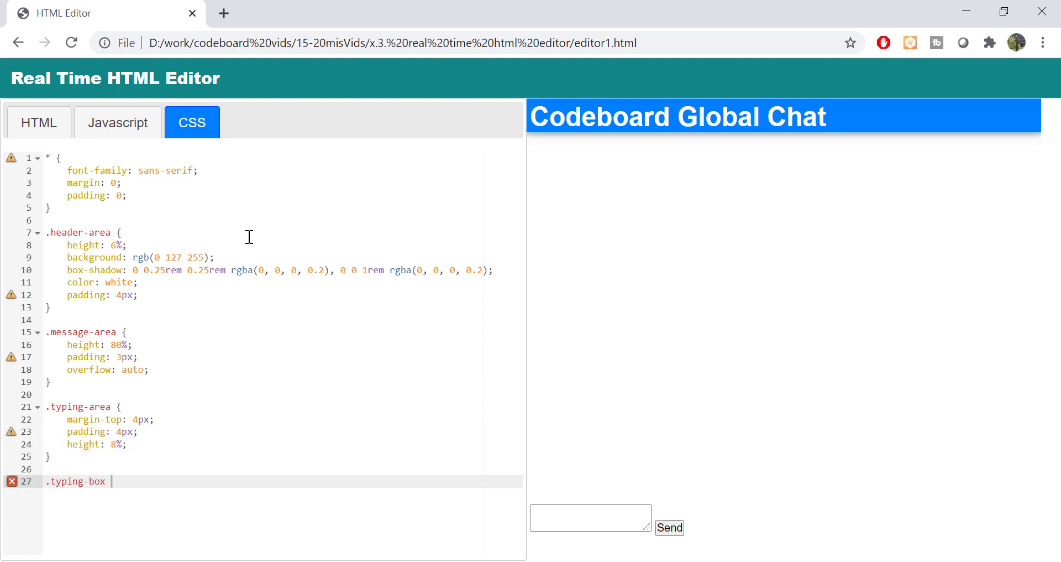
type("{ width: 90%; height: 100%; resize: non")
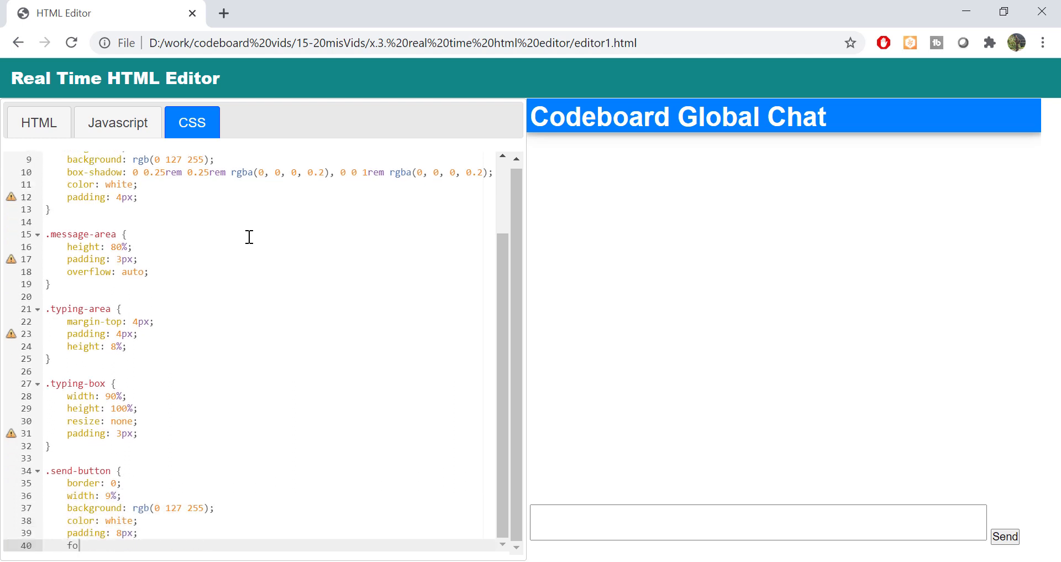
type("font-size: 18px;")
type("margin: 8px;")
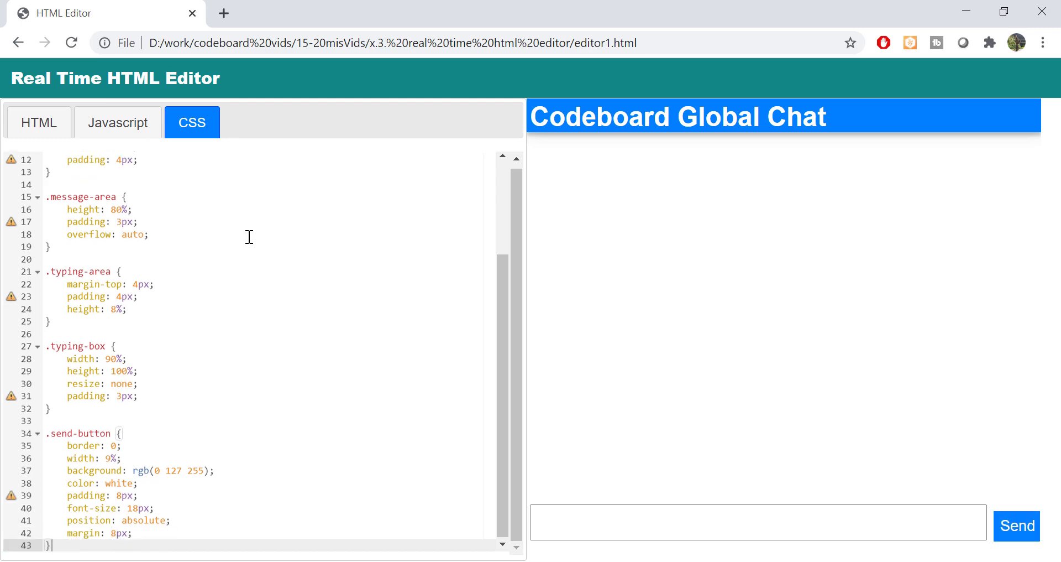
Add 'Hi, How are you?' and 'I am good, how are you doing?' message boxes with separators.
left_click(39, 123)
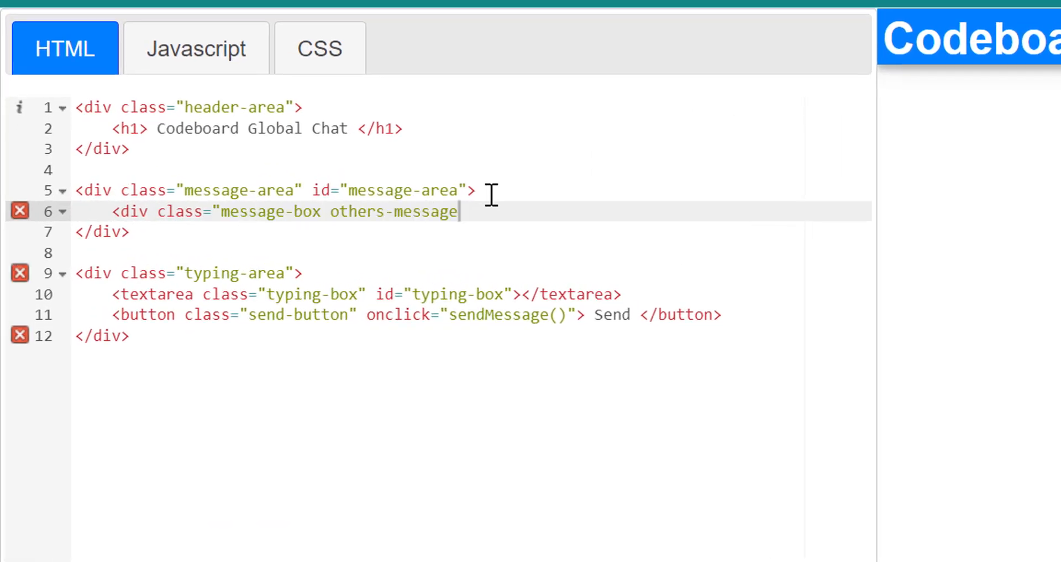
type("-box\">")
type("<div cla")
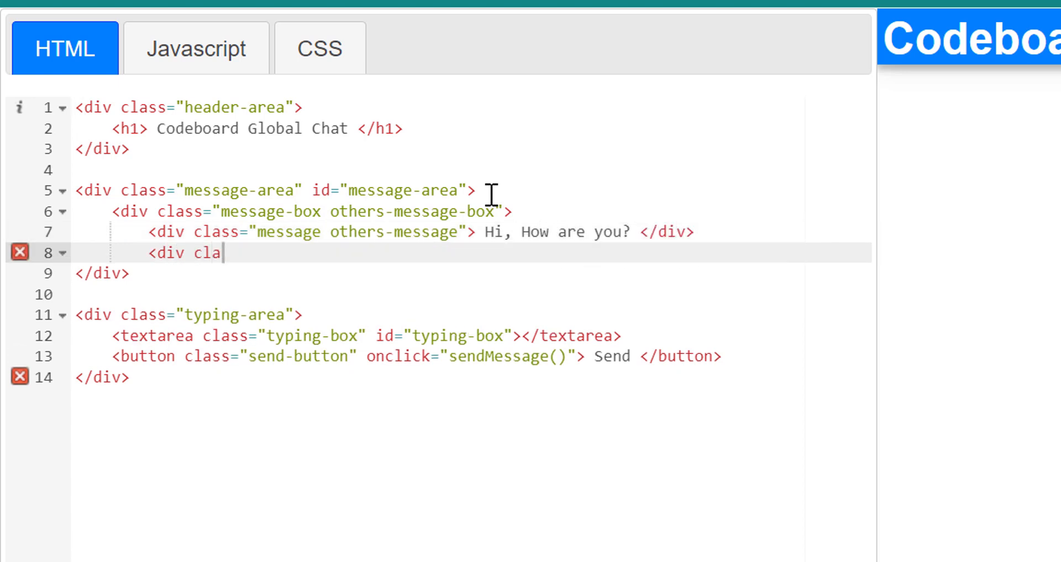
type("ss=\"separator\"></div>")
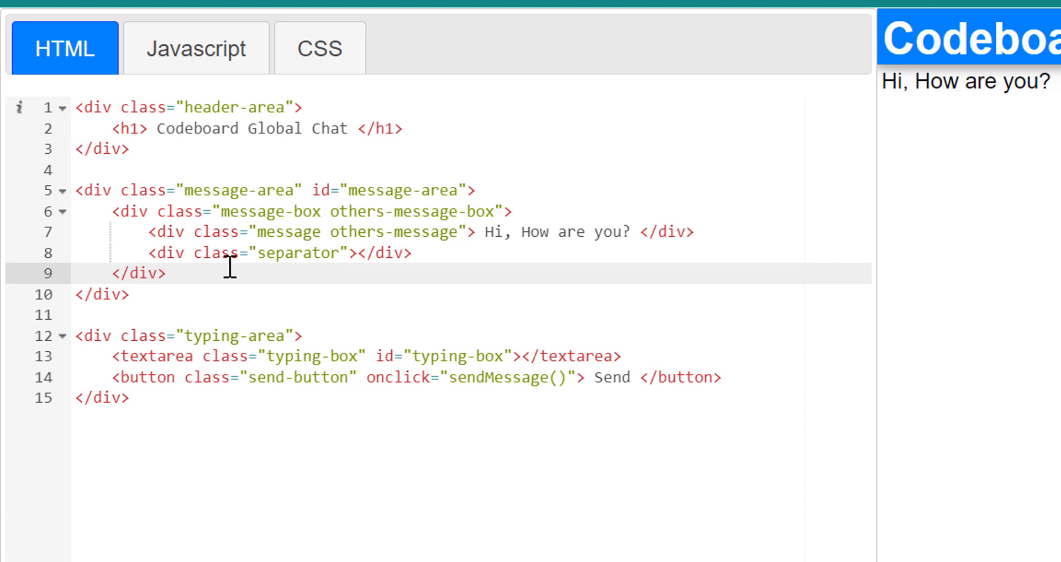
type("<div c")
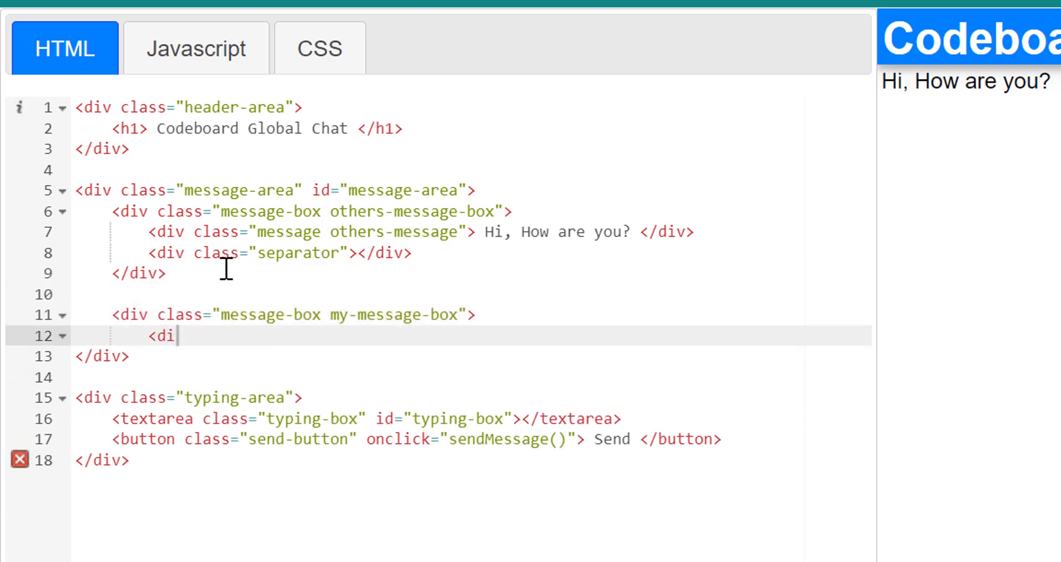
type("v class=\"message my-message\"> I am good")
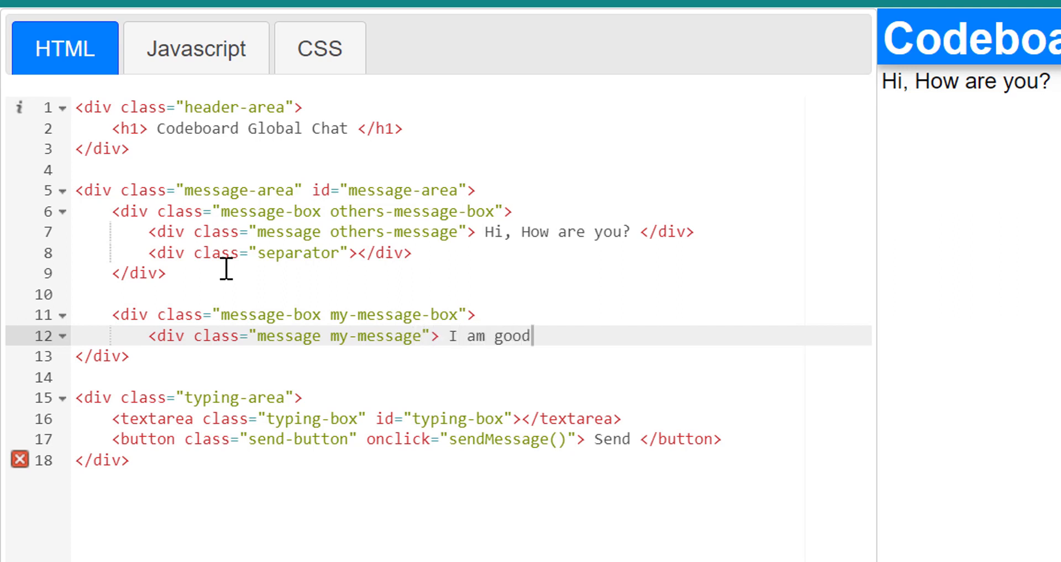
type(", how are you doing? </div>")
type("<div class=\"separator\"></div>")
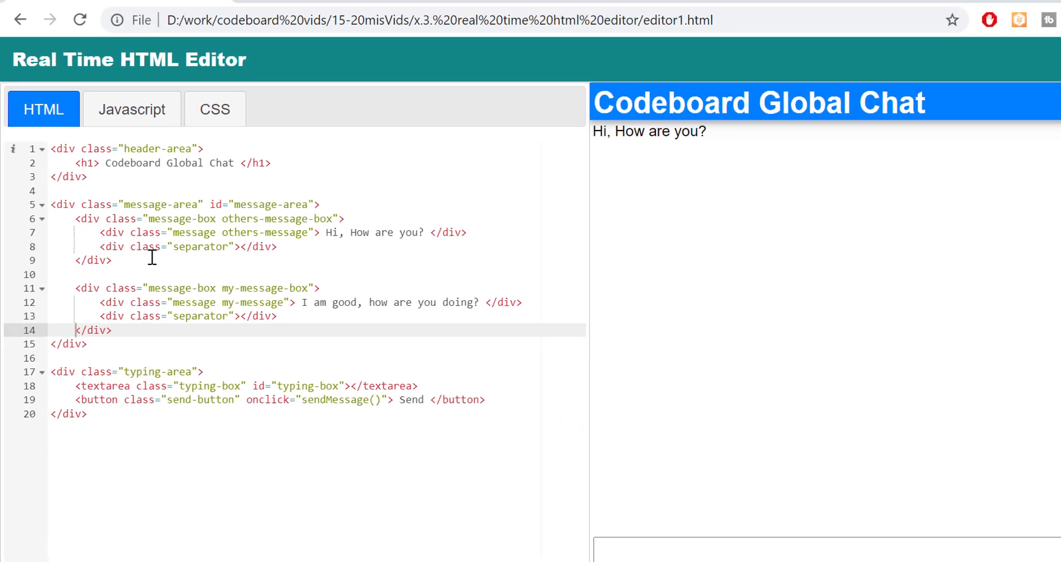
Add .message, .my-message, .others-message and .separator rules with floats, backgrounds and shadows.
left_click(214, 108)
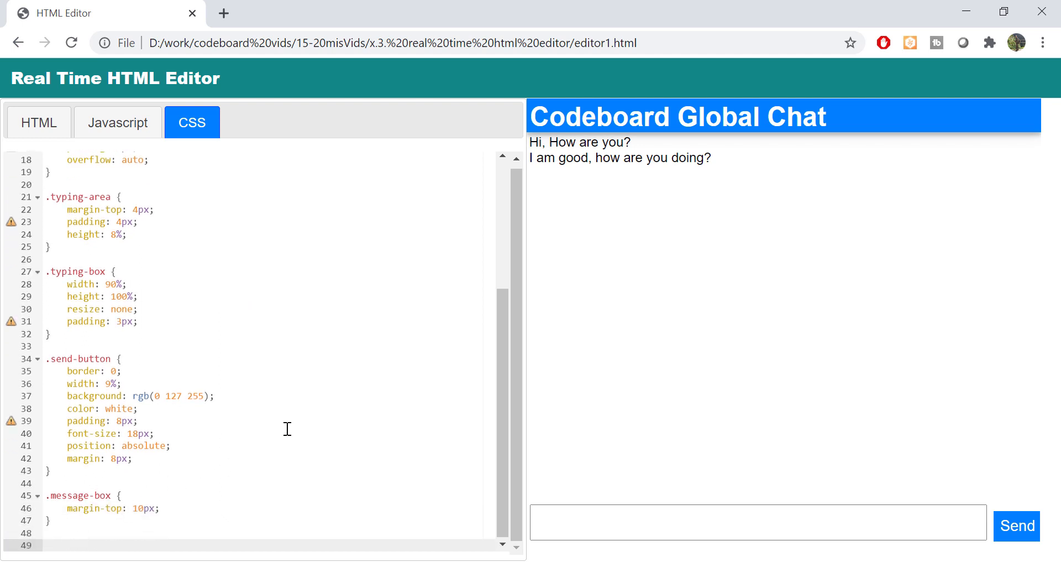
type(".others-message-box {")
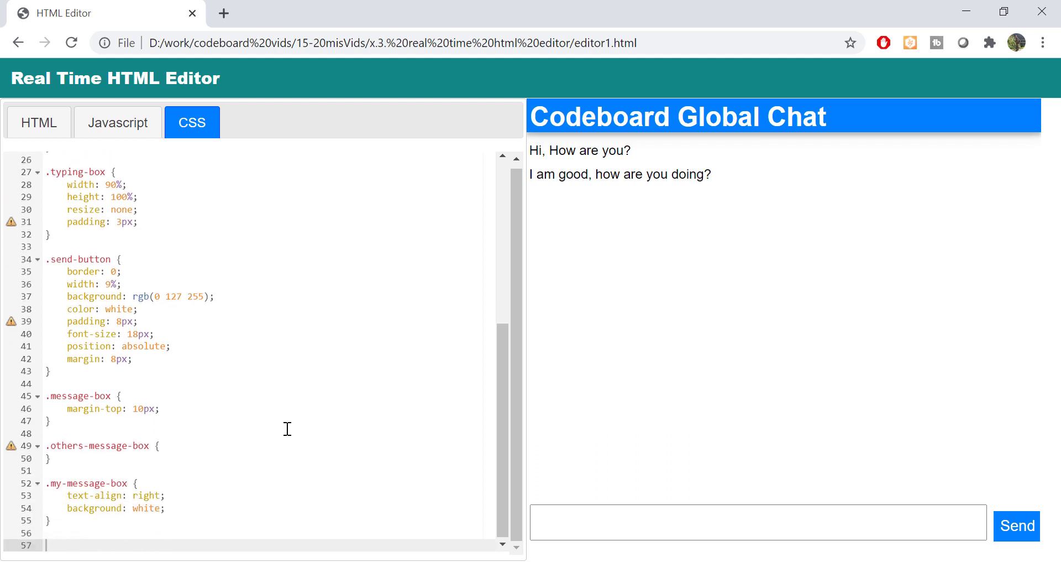
type(".message {")
type("box-shadow: 0 0.25rem ")
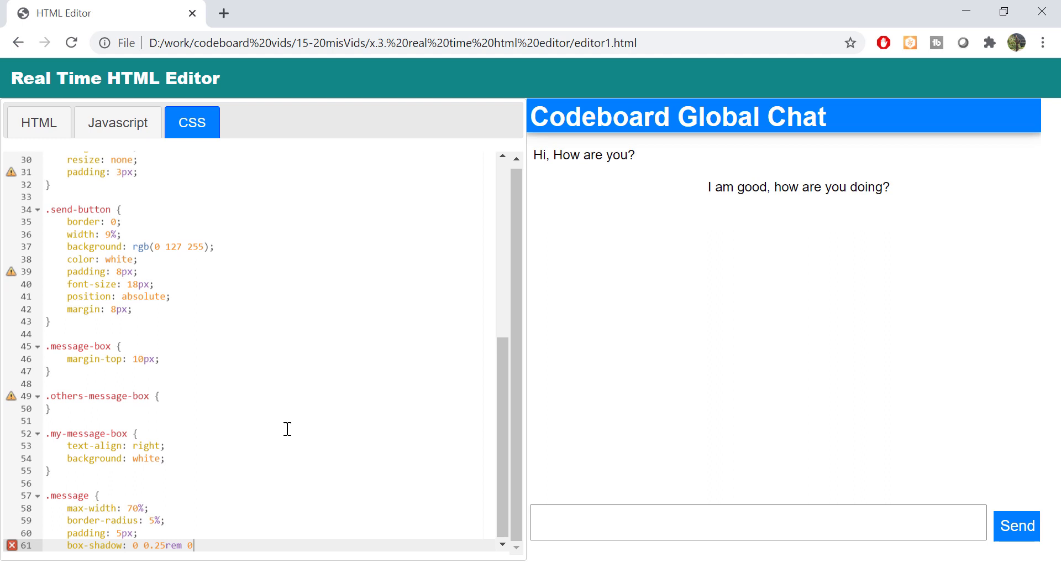
type("0.25rem rgba(0, 0, 0, 0.2), 0 0 1rem rgba(0, 0, 0, 0.2);")
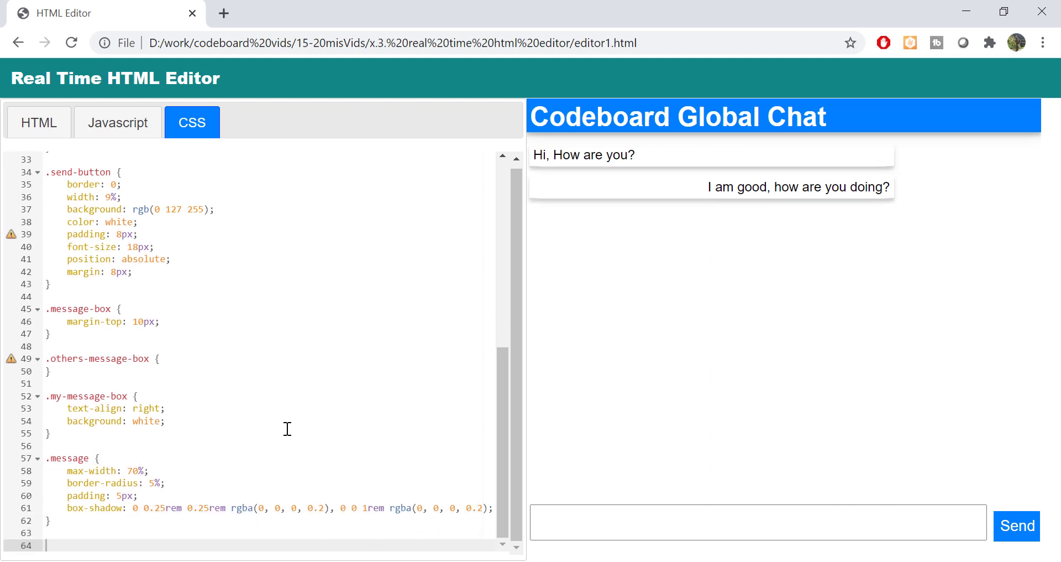
type(".my-message {")
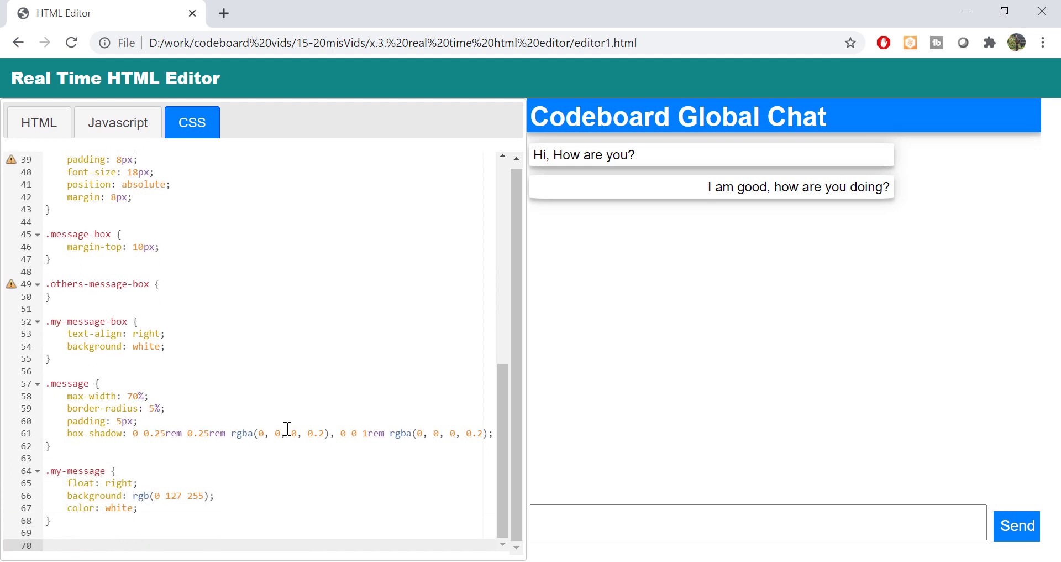
type(".others-message {")
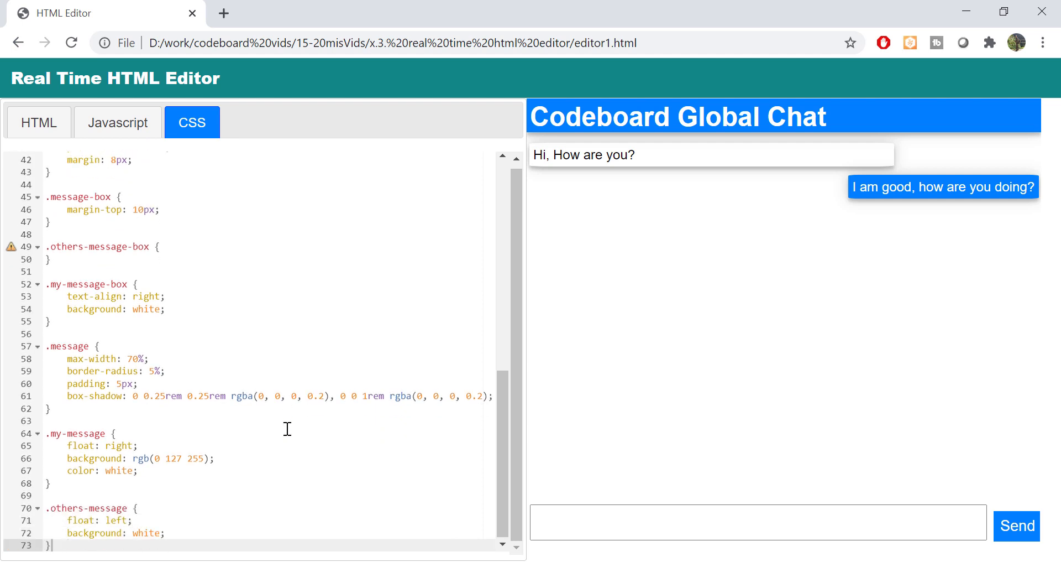
scroll("down", 3)
type(".separator {")
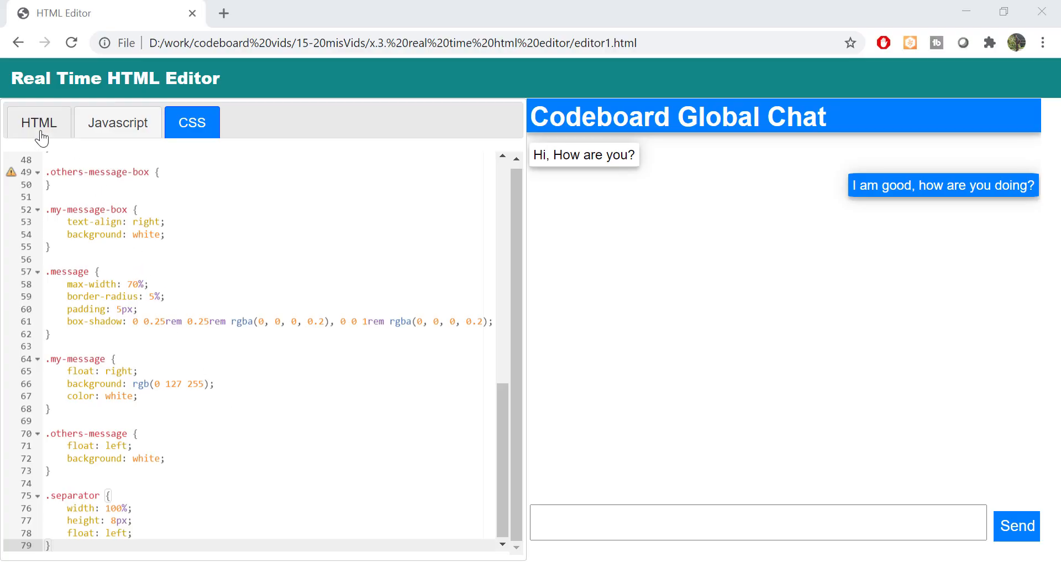
Return to the HTML markup to view the Send button's sendMessage() handler.
left_click(39, 123)
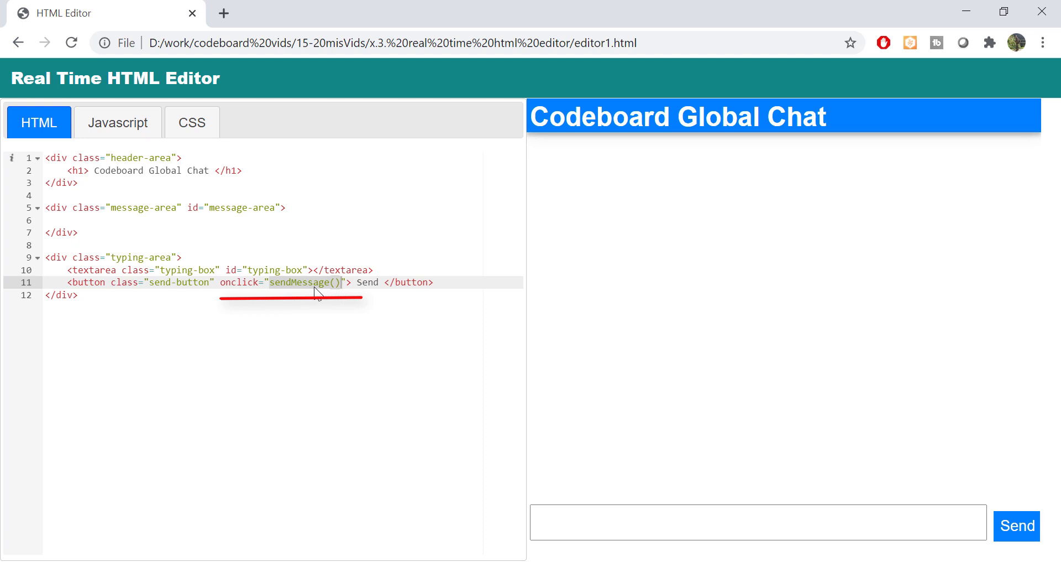
Start a sendMessage() function that reads the typing-box value.
left_click(117, 123)
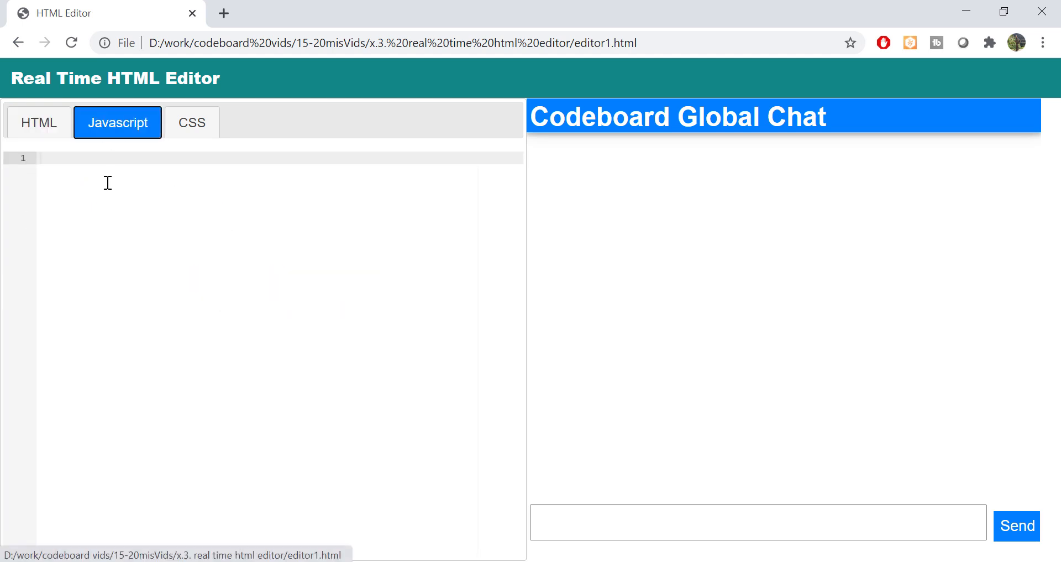
type("function sendMessage(")
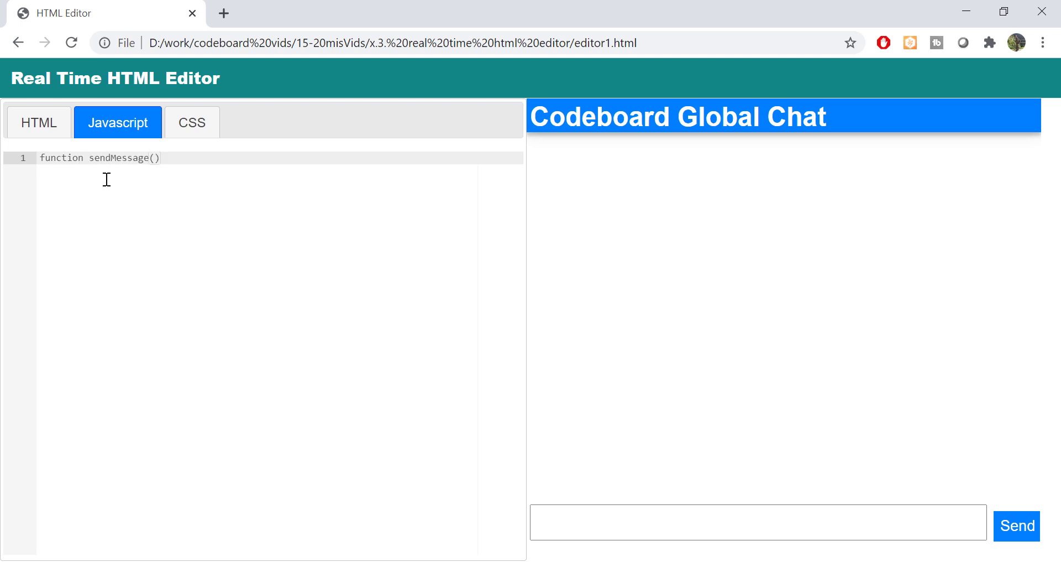
type("{")
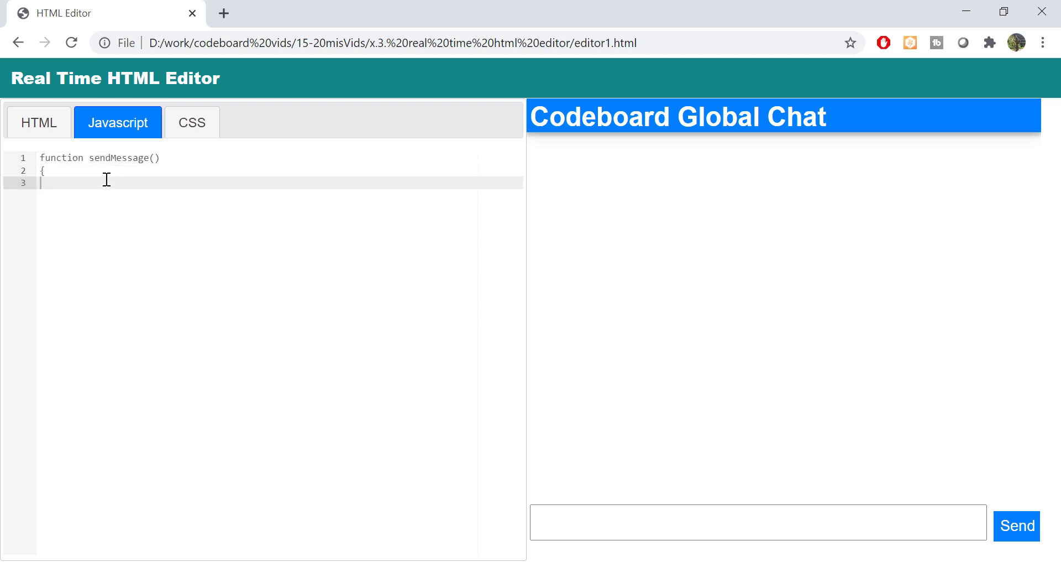
type("}")
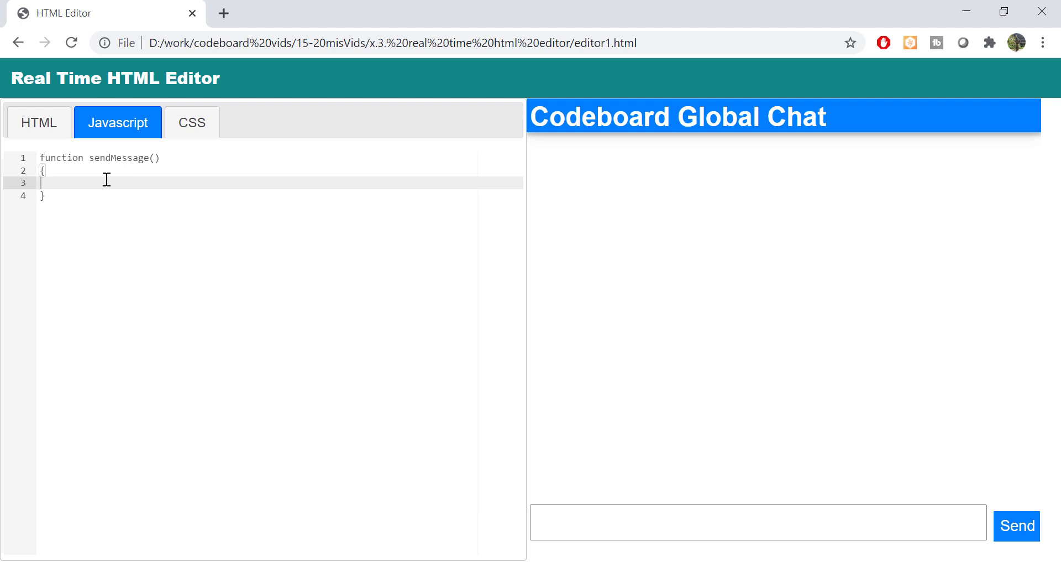
type("var")
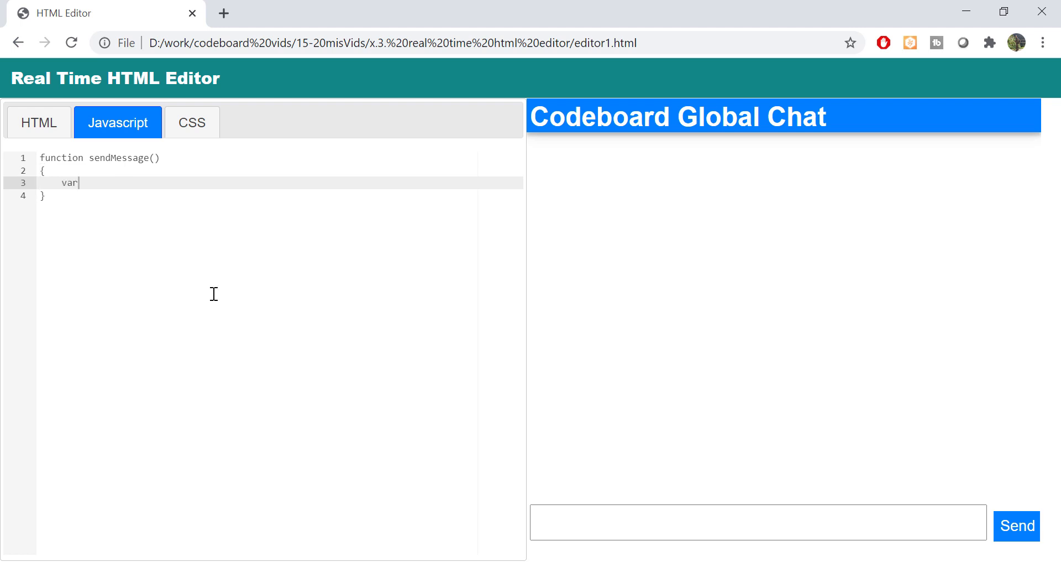
type("message = document.getElementById(\"ty")
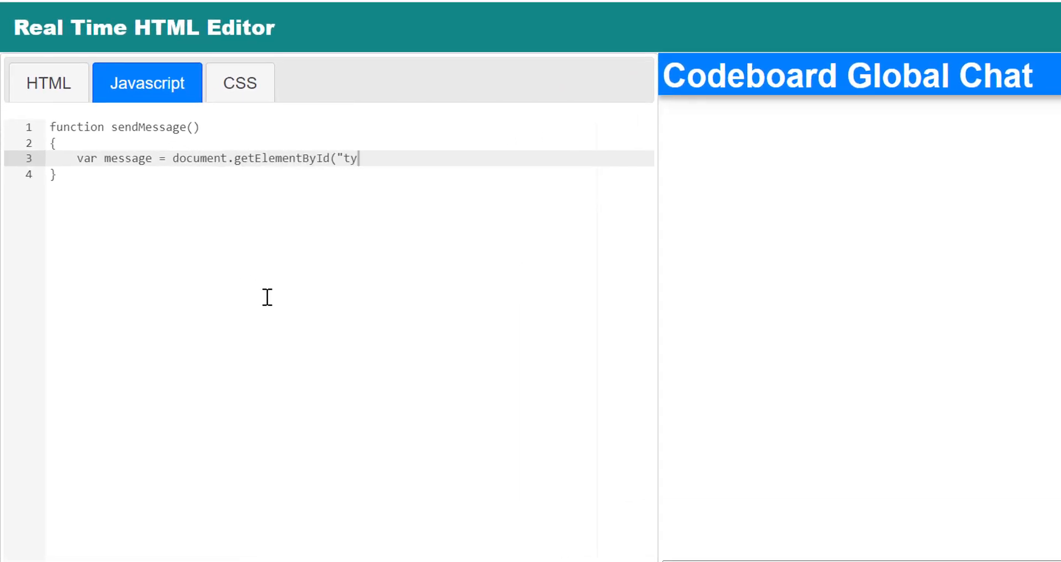
type("ping-box\").value;")
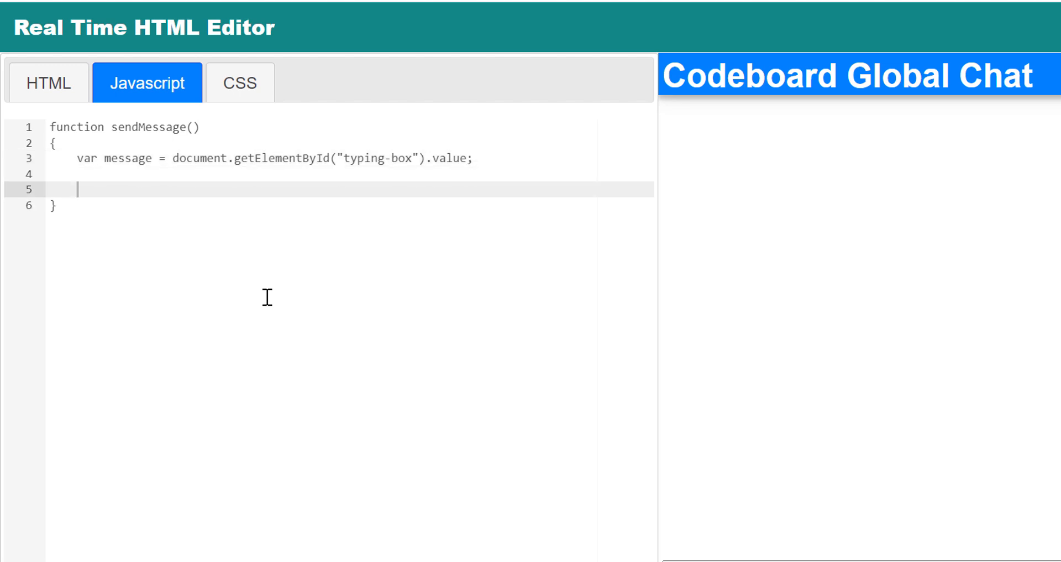
Append the message bubble HTML to message-area and clear the typing box.
type("var html = '<div class=\"message-box my-message-box\">' +")
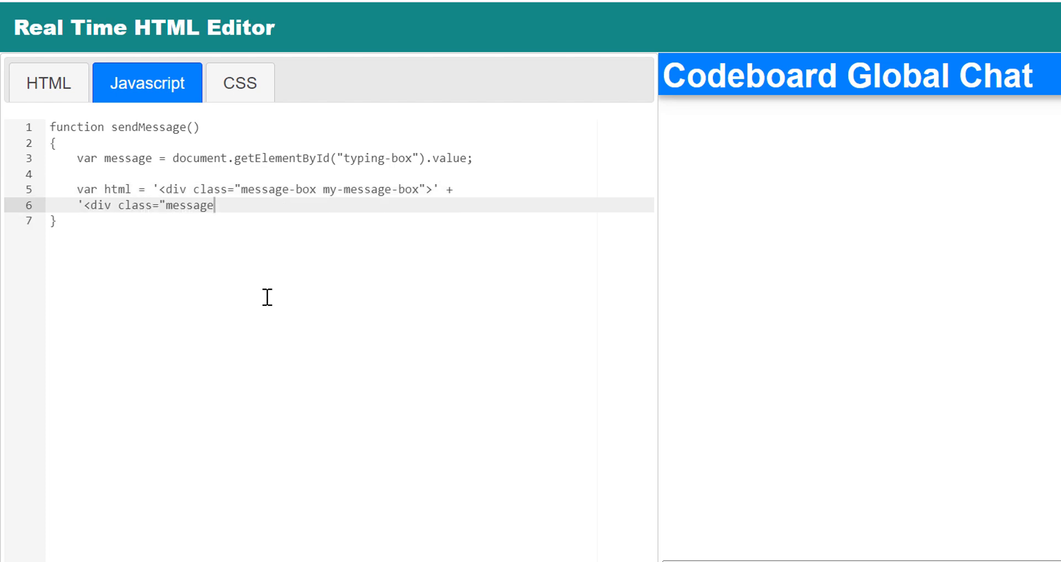
type("my-message\"> ' + message + ' </div>' +")
type("document.g")
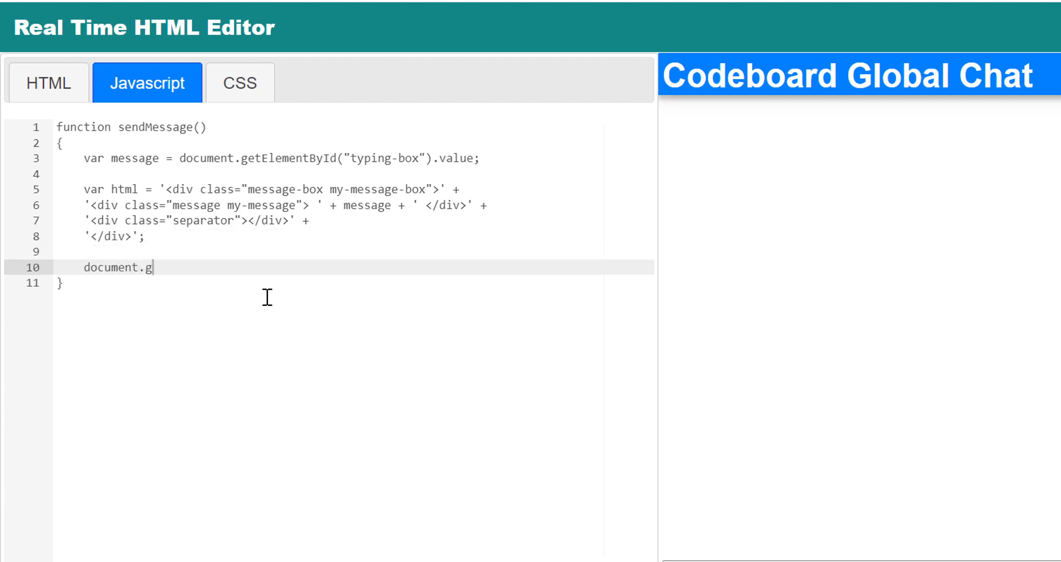
type("etElementById(\"message-area\").innerHTML += html;")
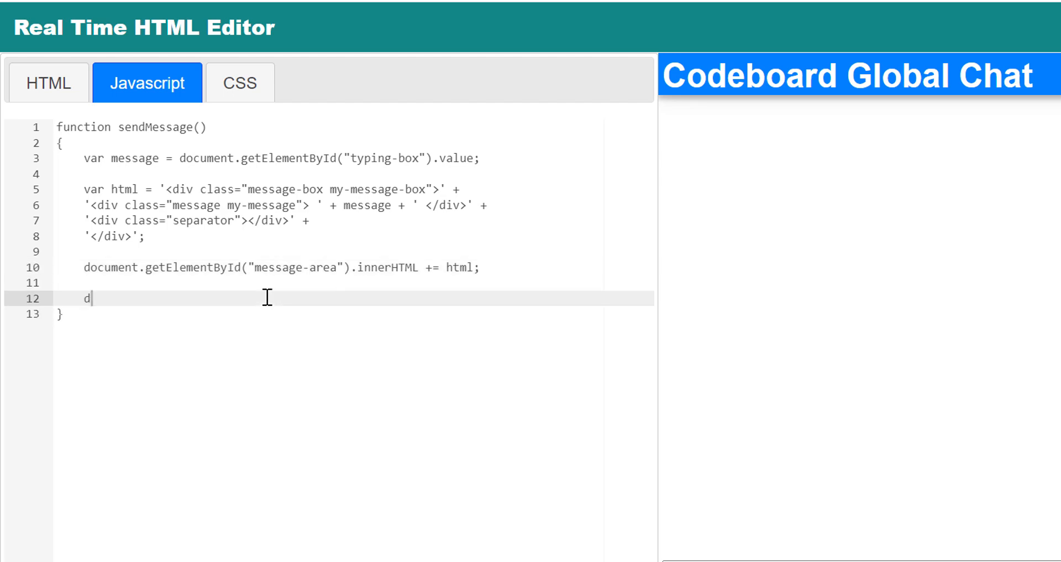
type("ocument.getElementById(\"typing-box\").value = \"\";")
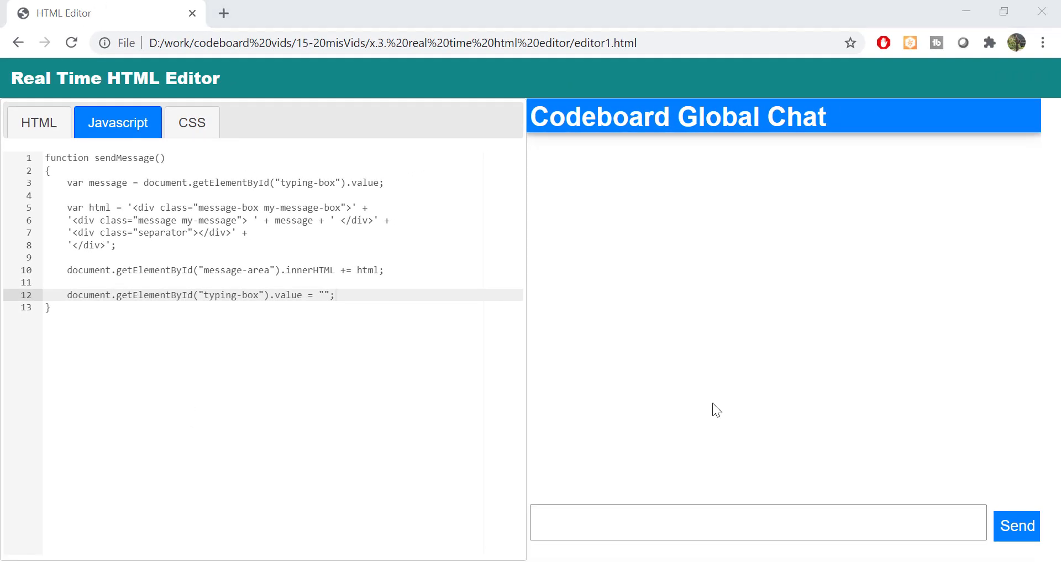
Send 'Hi', 'Hello' and 'Another message' through the preview's Send button.
type("H")
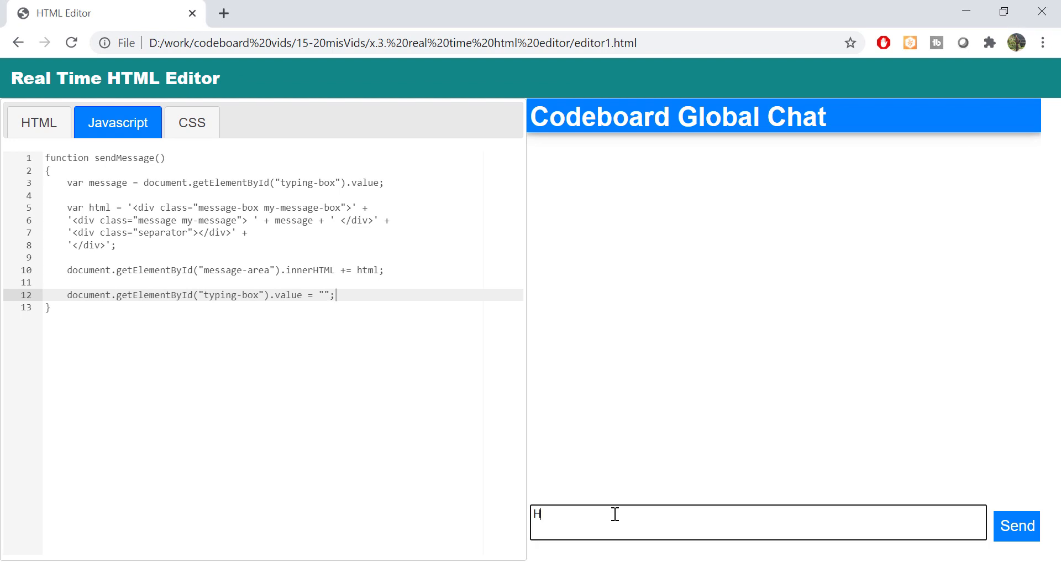
left_click(1016, 526)
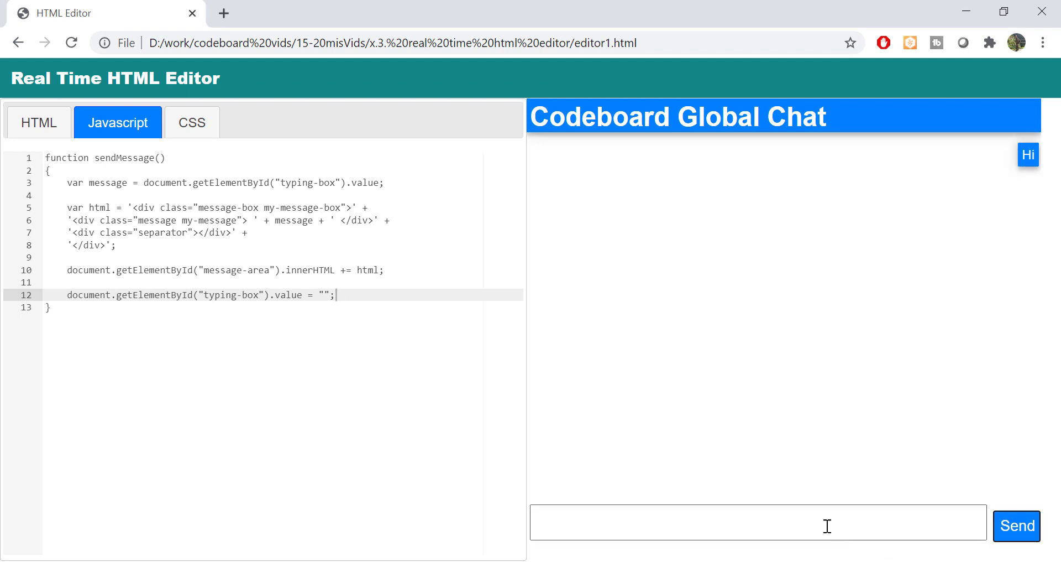
type("Hello")
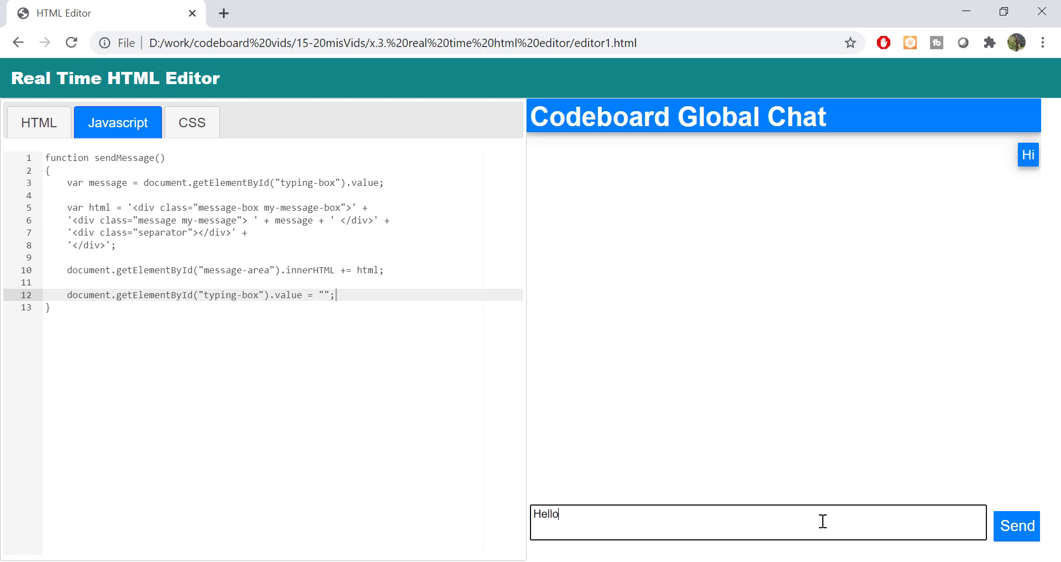
left_click(1015, 526)
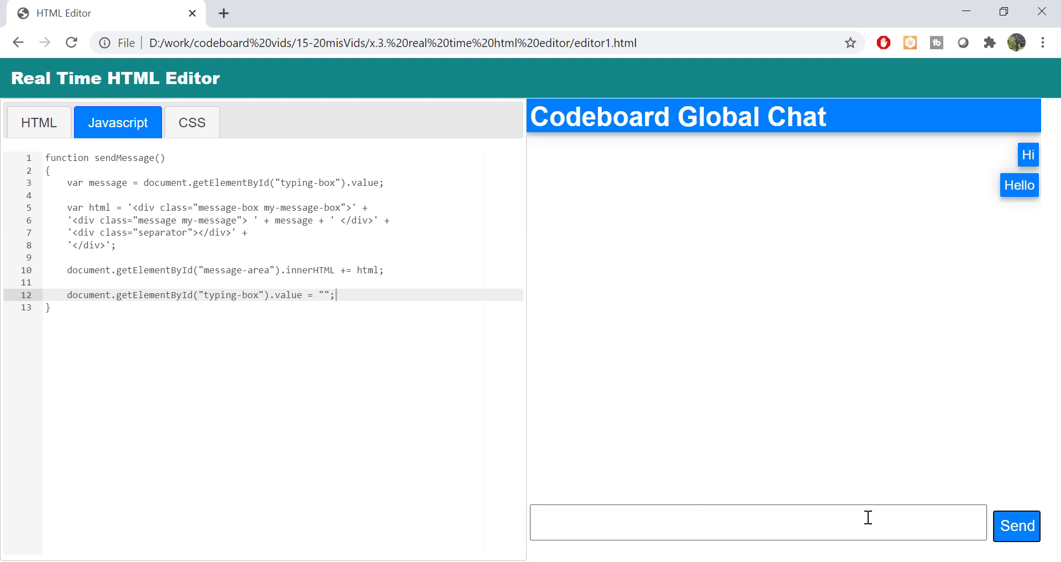
type("Another message")
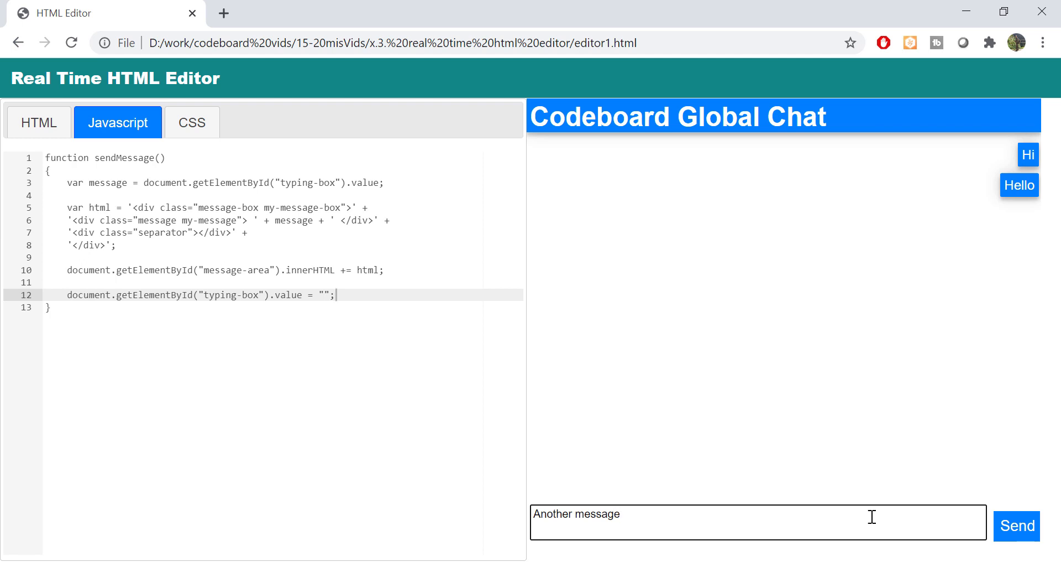
left_click(1017, 525)
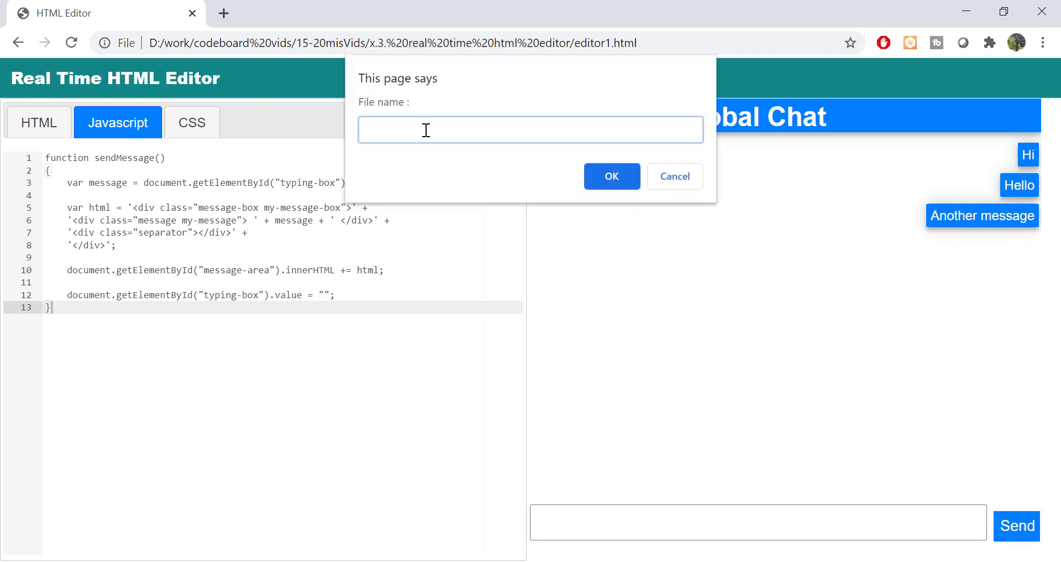
Export the page as chat.html and open the downloaded file.
type("chat.html")
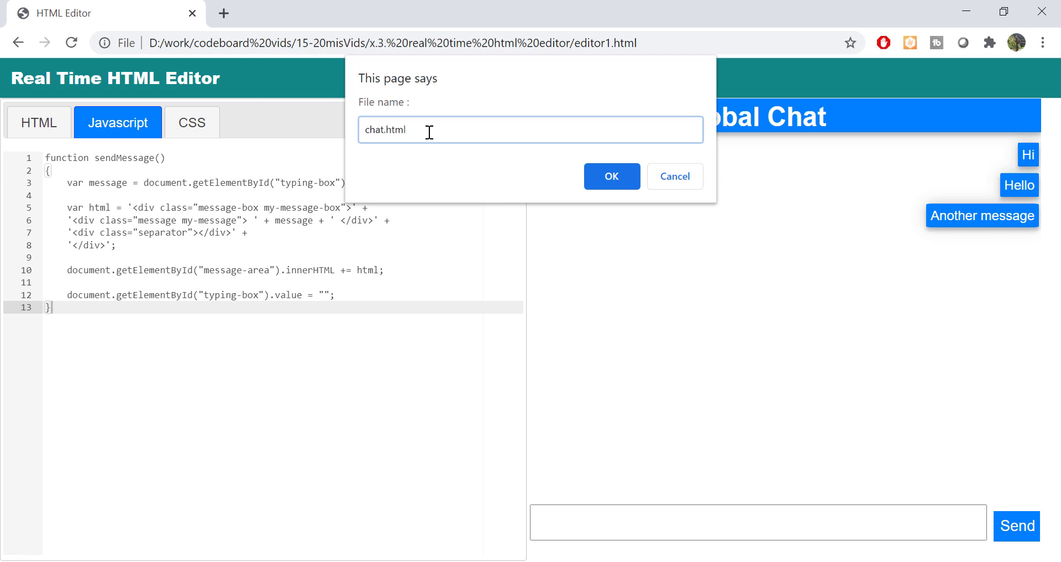
left_click(610, 176)
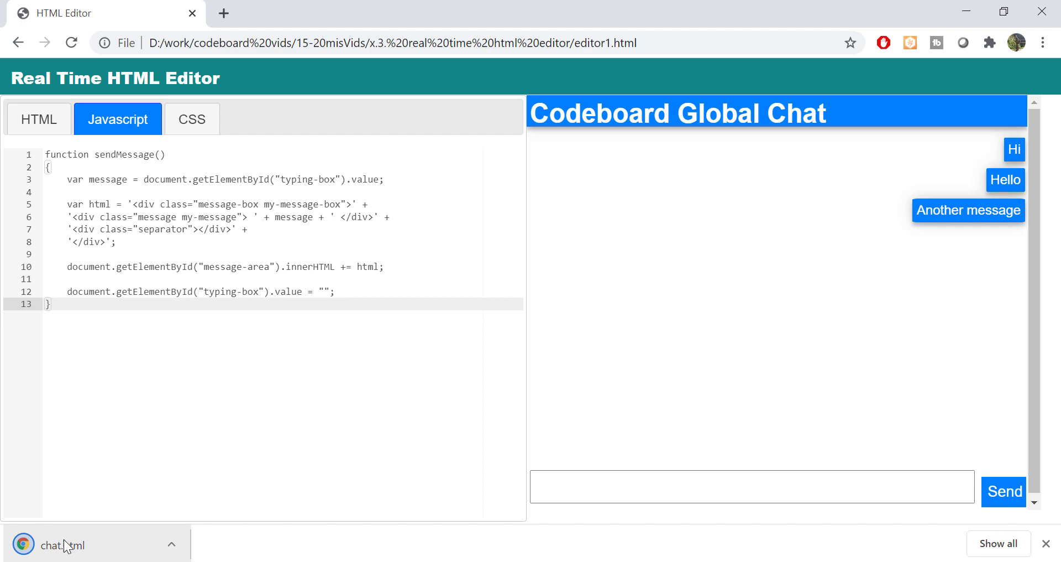
left_click(94, 544)
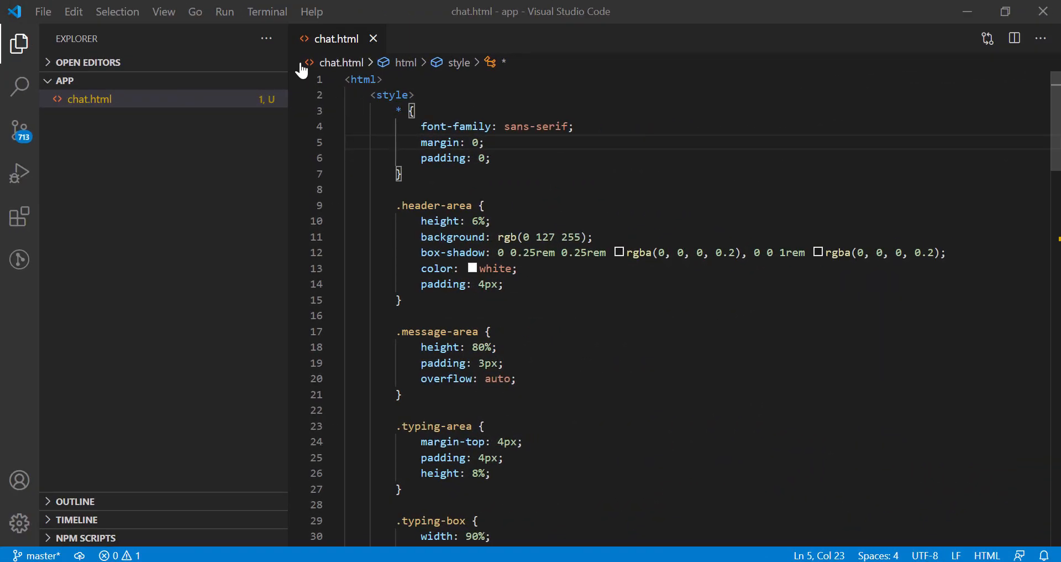
Create server.js in the app folder.
scroll("down", 3)
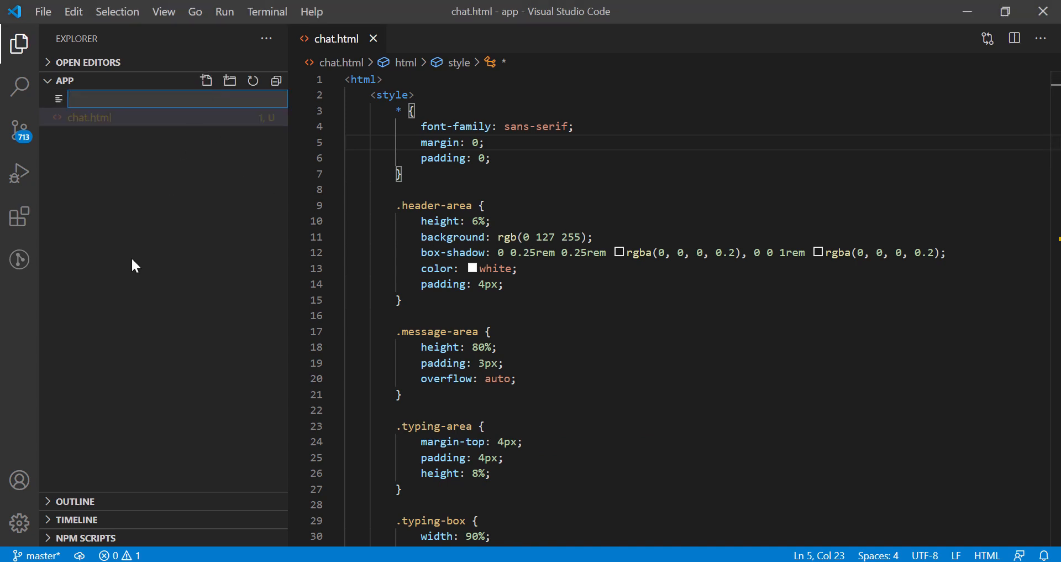
type("server")
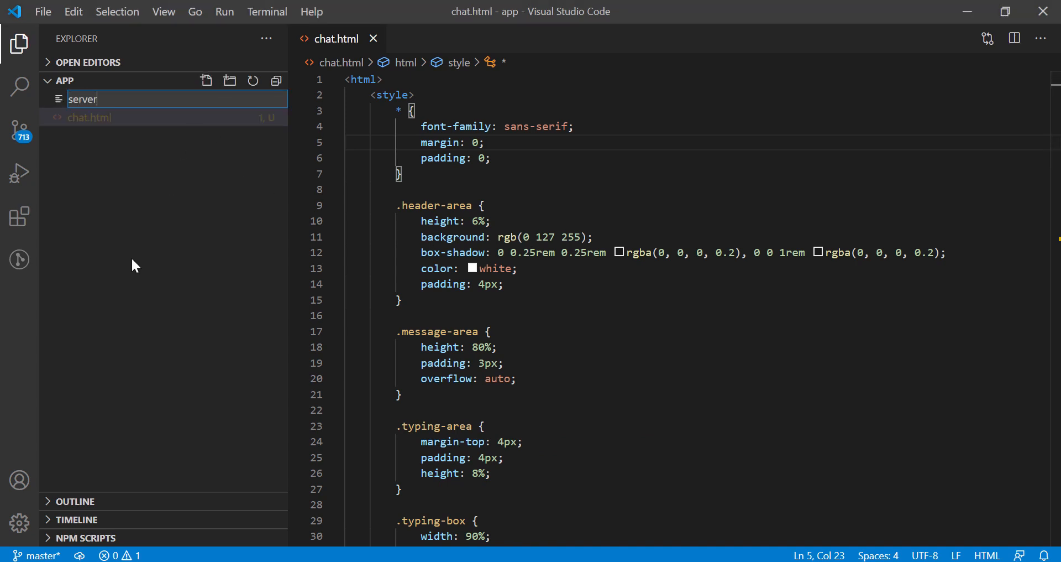
key("Enter")
type("npm")
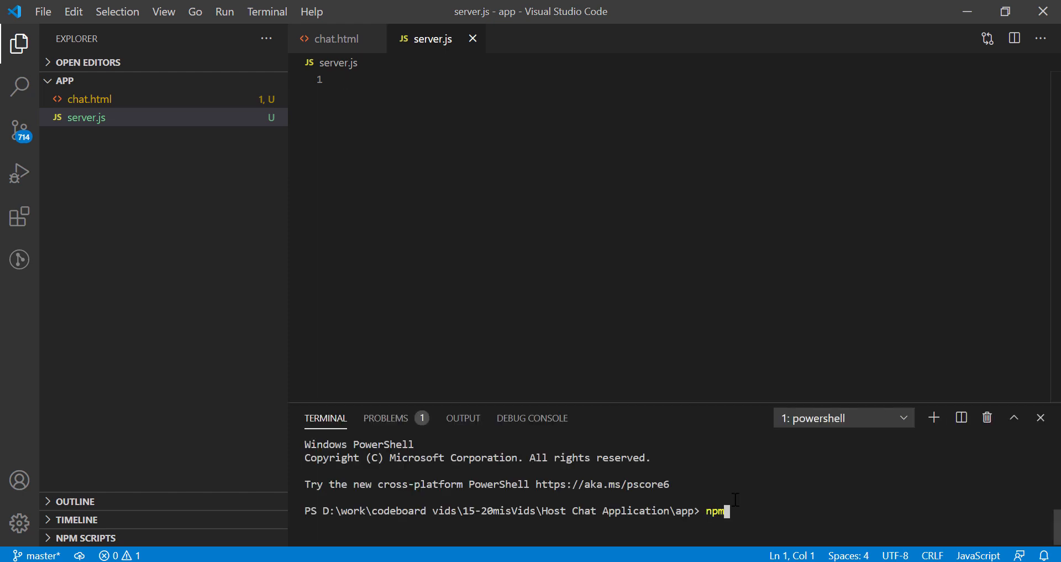
Install express and socket.io via npm in the terminal.
type("install express --save")
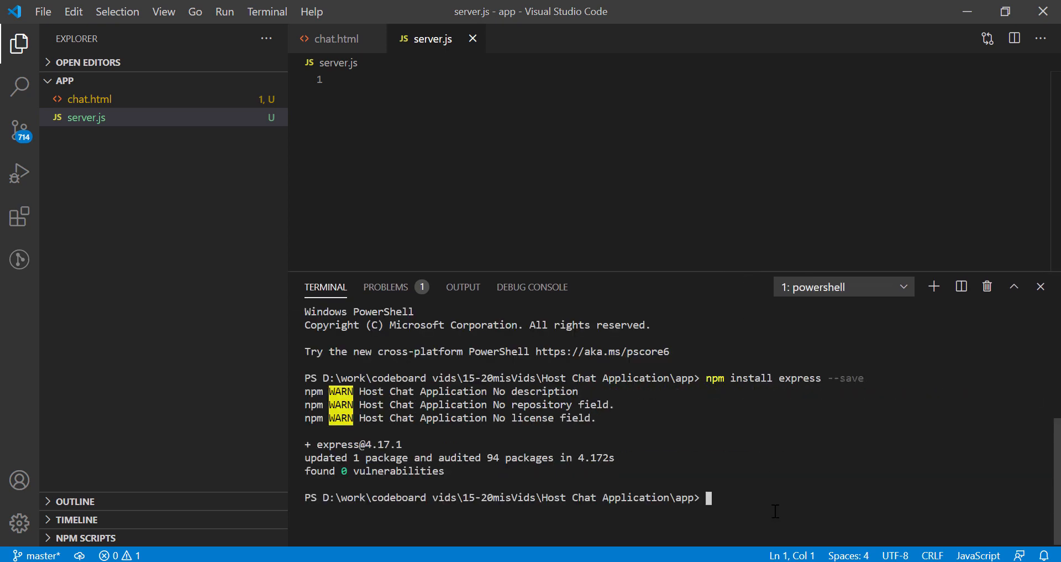
type("npm install socket.io")
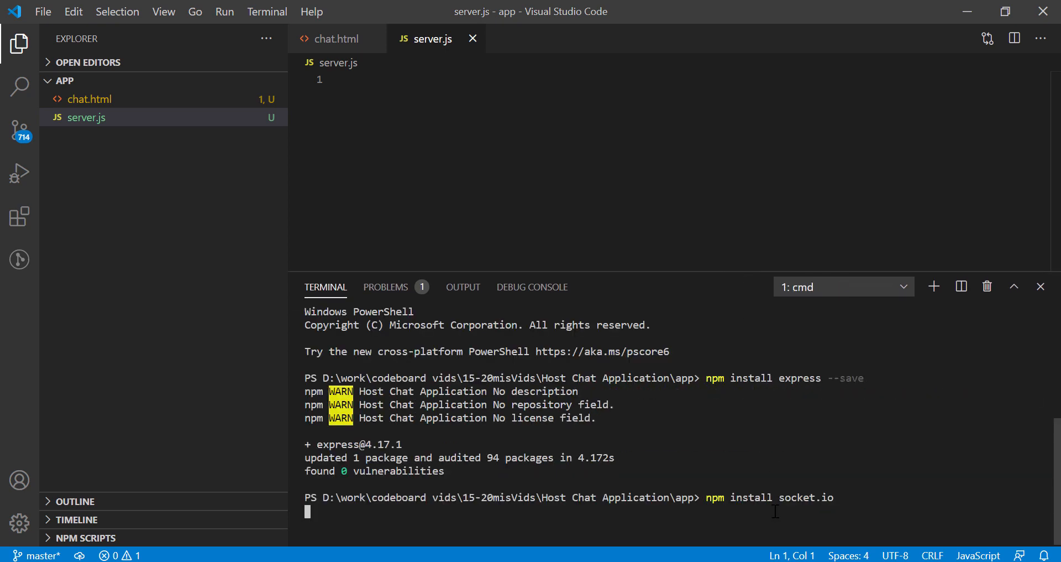
key("enter")
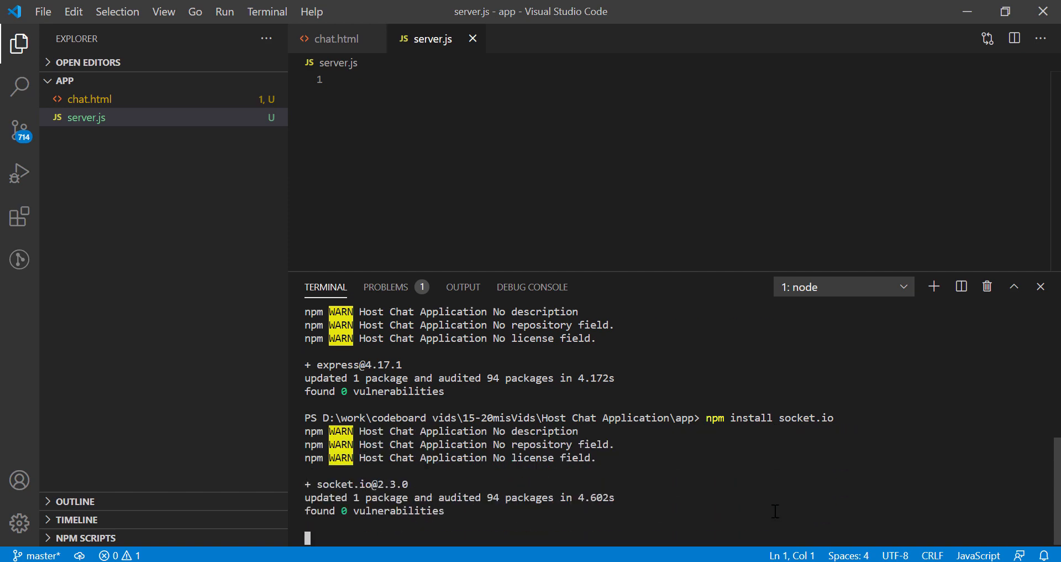
Write server.js requiring express, http and socket.io, serving chat.html at /chat, listening on port 3000.
type("var app = require('express')")
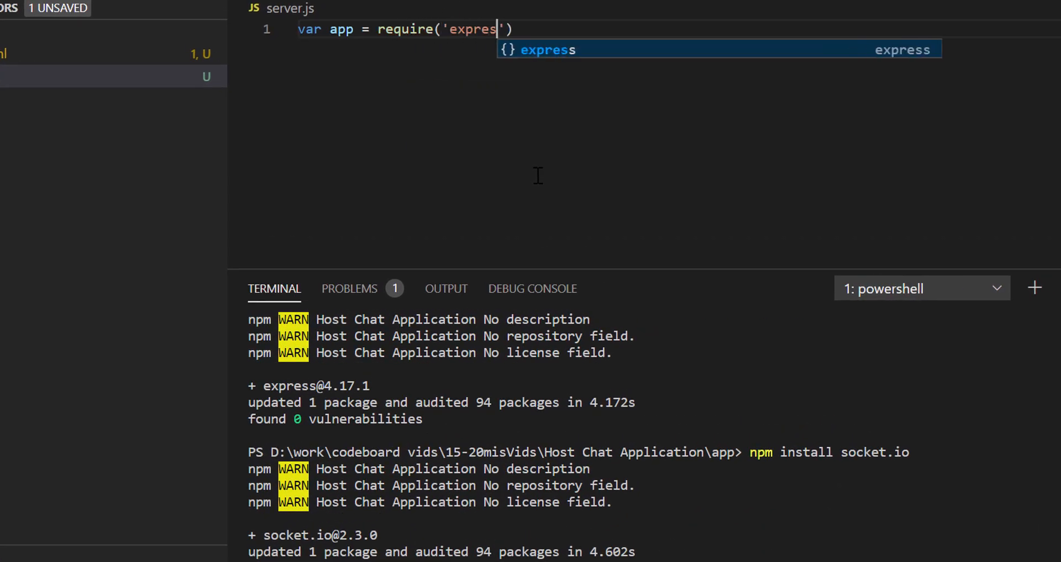
type("var http = require('http').createServer(app")
type("var io = require('socket.io")
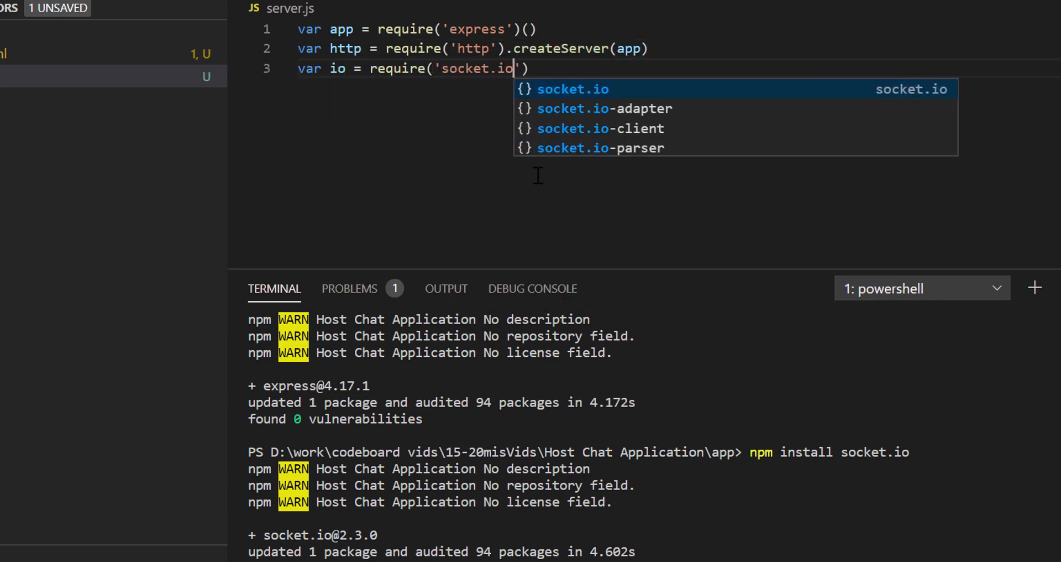
type("(http)")
type("res.sendFile(__dirnam")
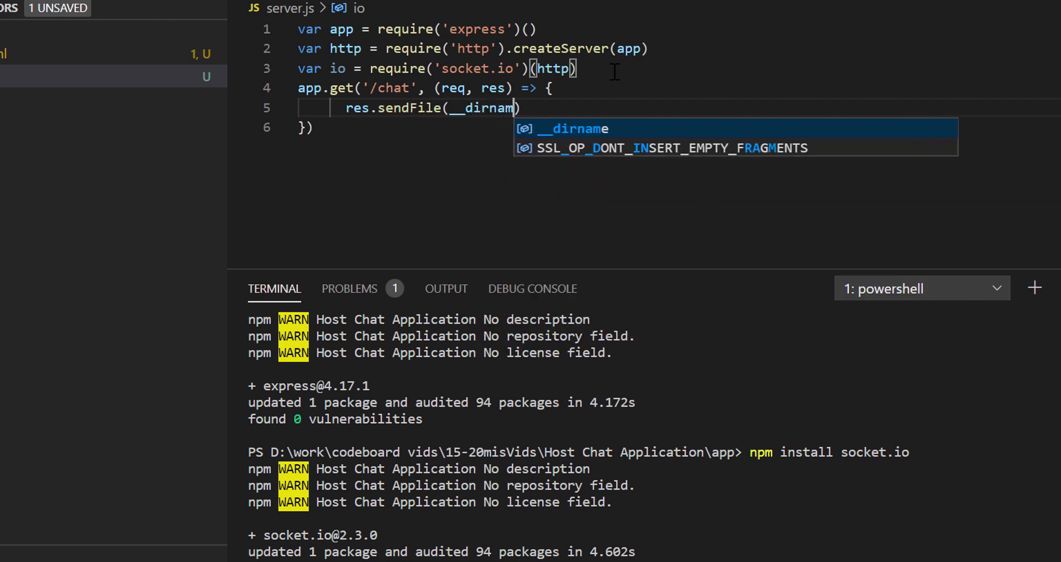
type("+ '/chat.html');")
type("}")
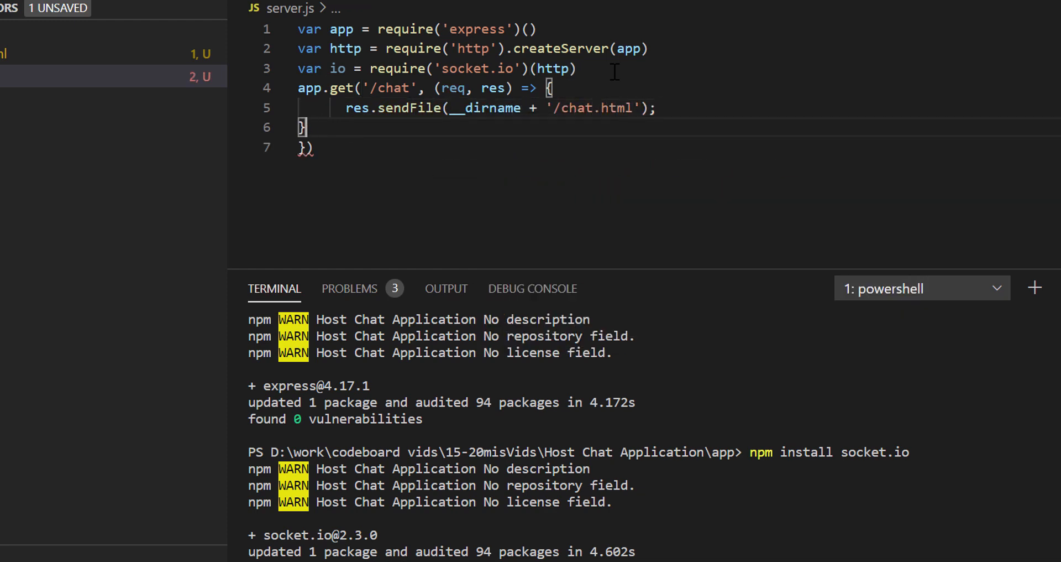
type("var server_port = process.env.PORT || 3000")
type("http.listen(server_port)")
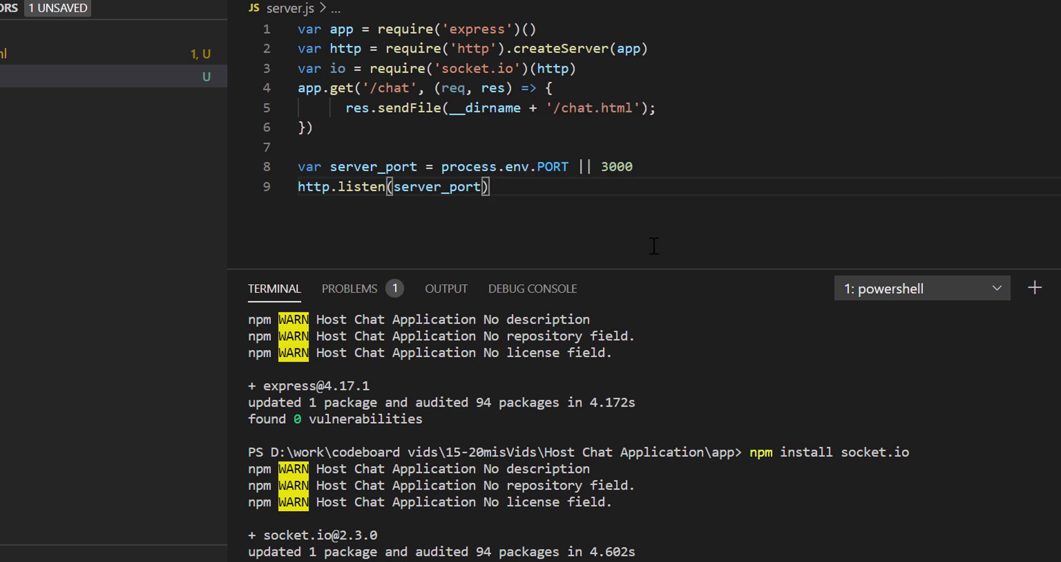
double_click(616, 167)
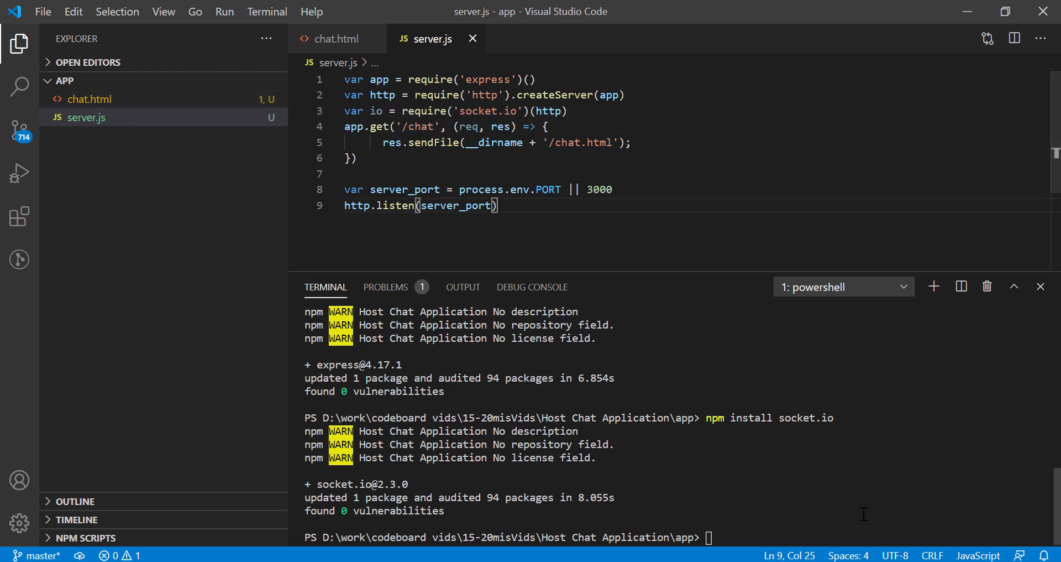
Run node server.js in the terminal to start the chat server.
type("node")
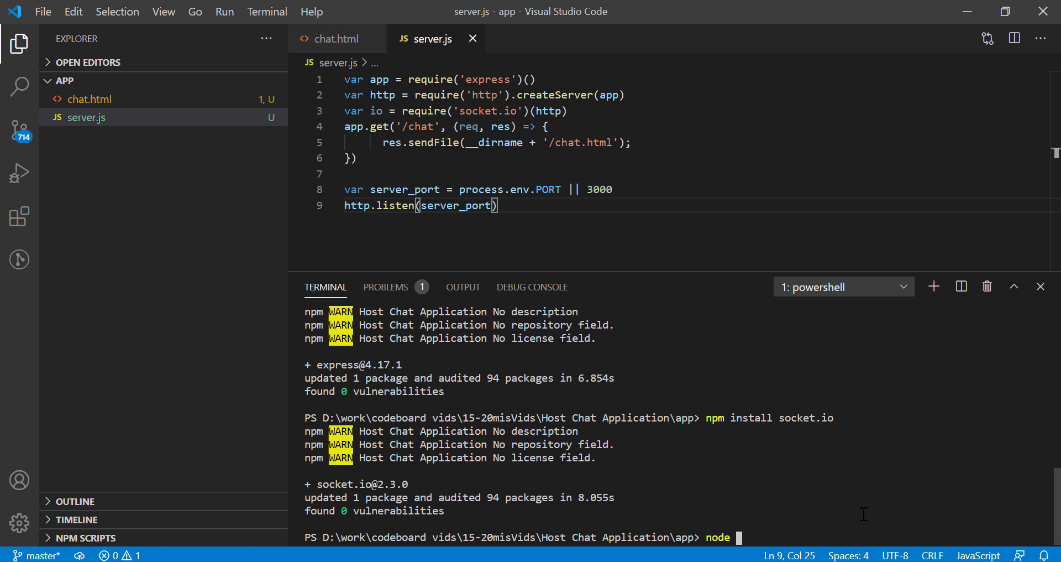
type("server")
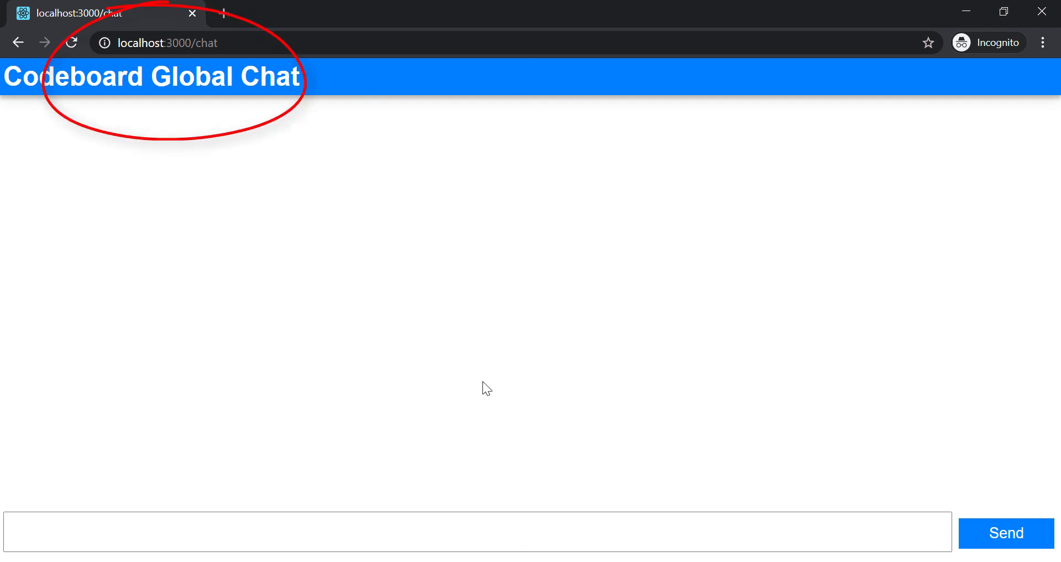
mouse_move(546, 423)
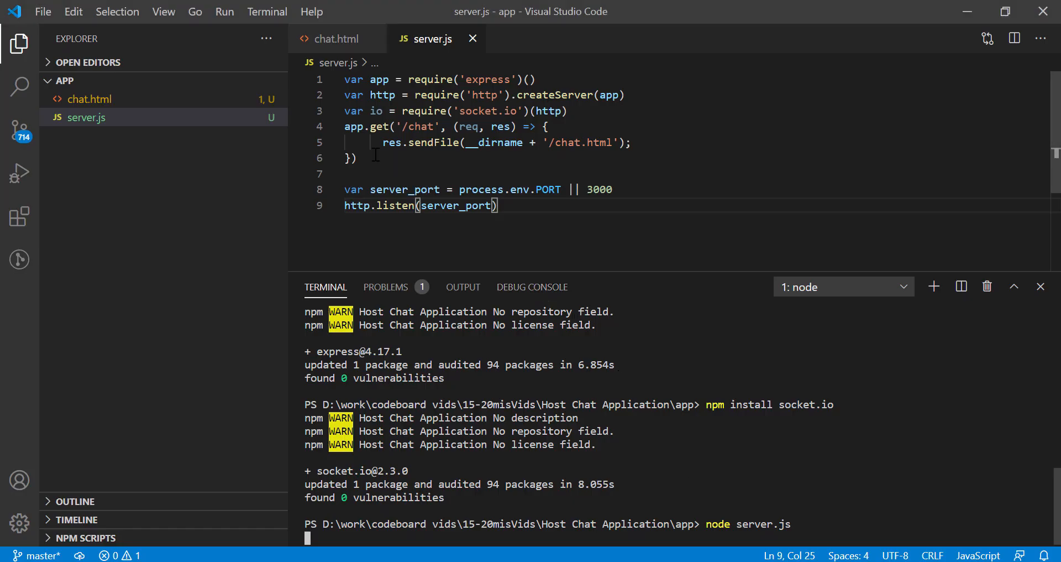
Add an io.on('connection') handler that logs "User Online".
key("Enter")
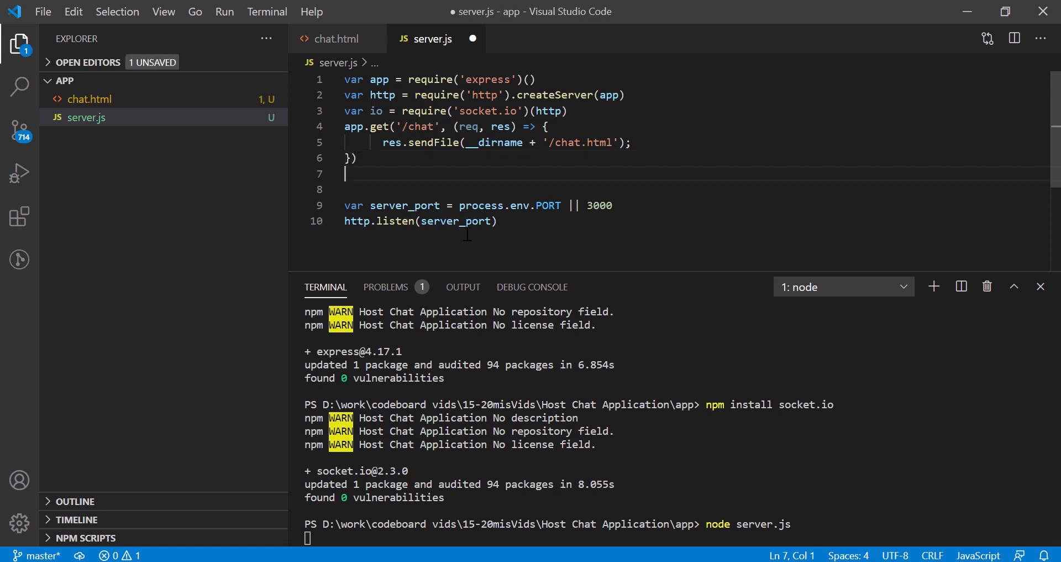
key("Enter")
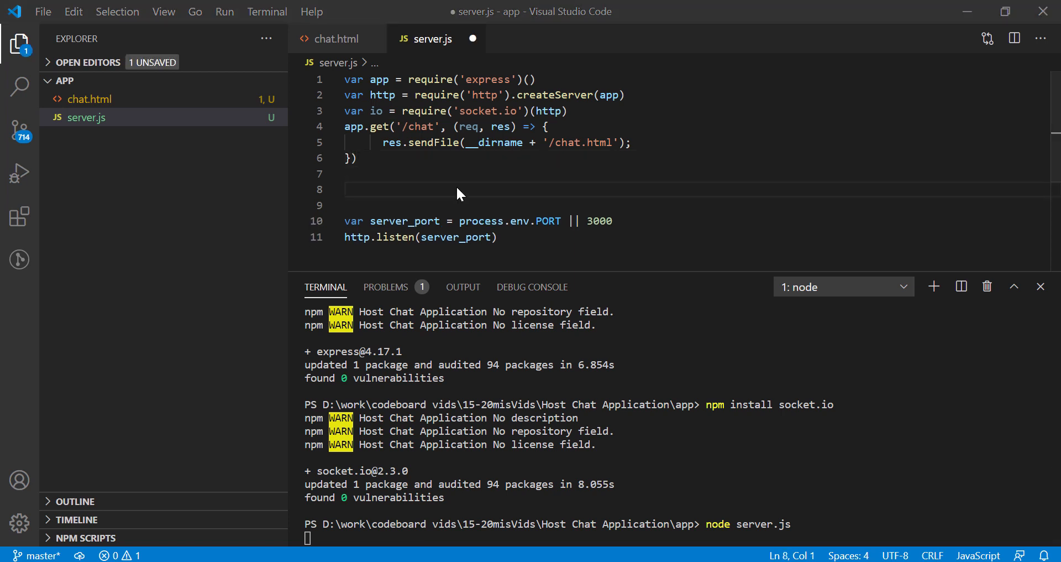
type("io.on")
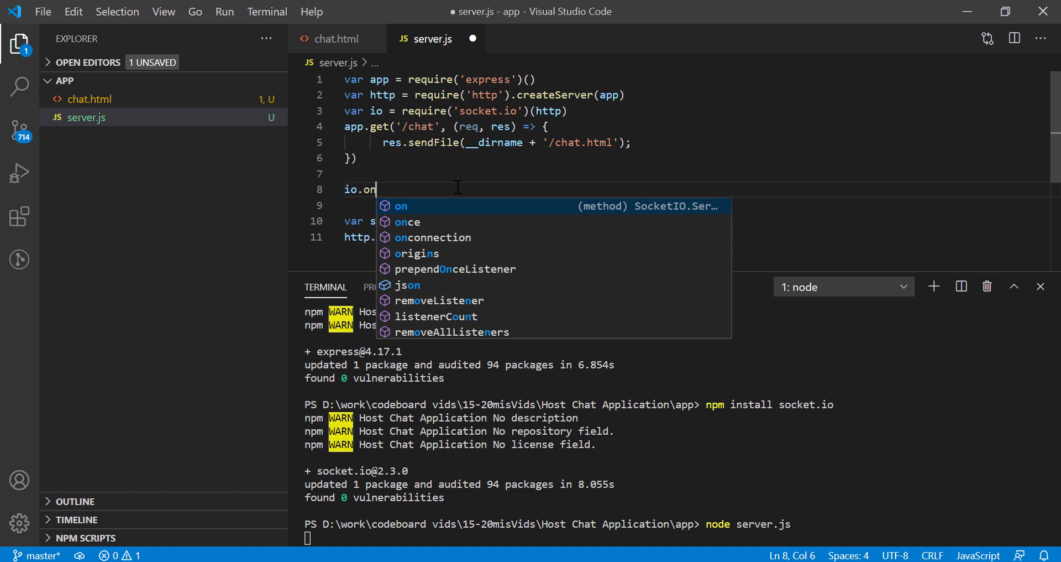
type("('connection')")
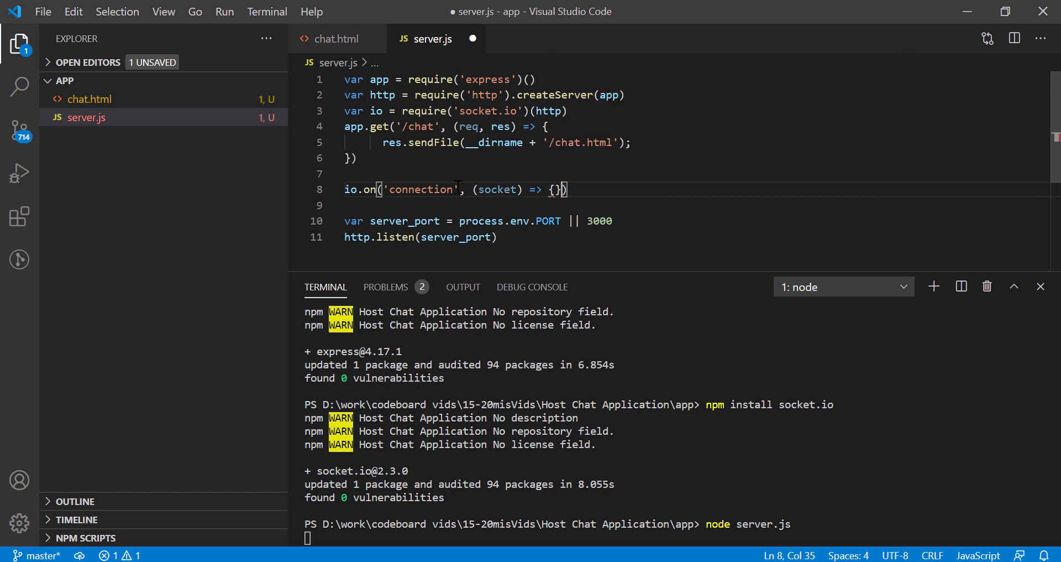
type("console.log")
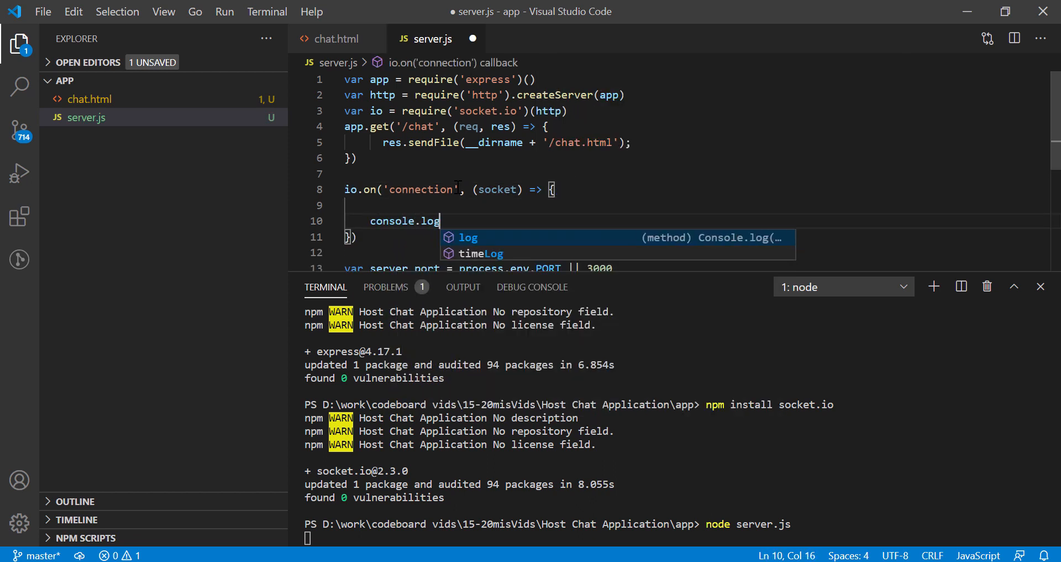
type("(\"User \")")
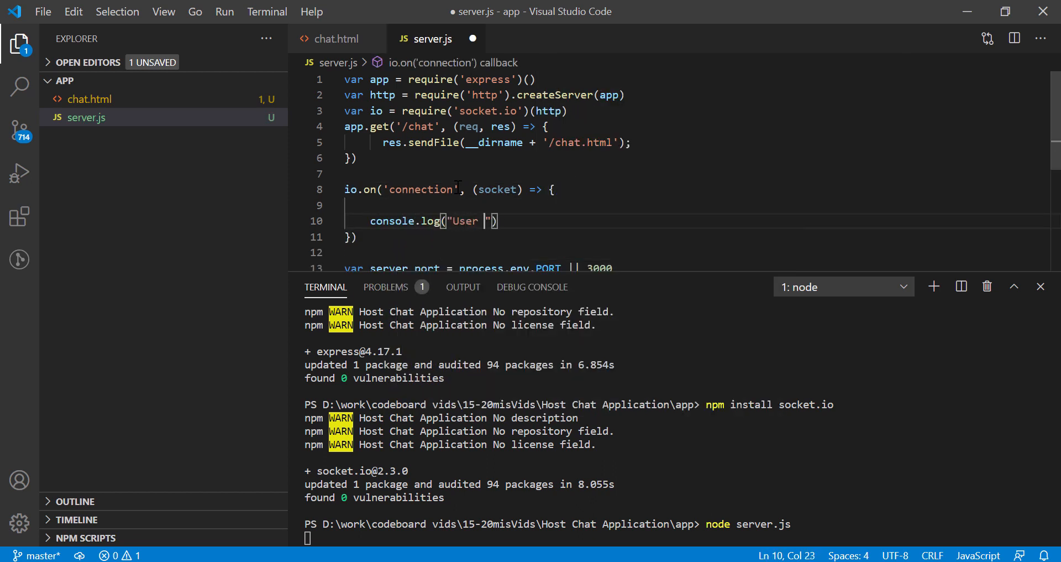
type("Online")
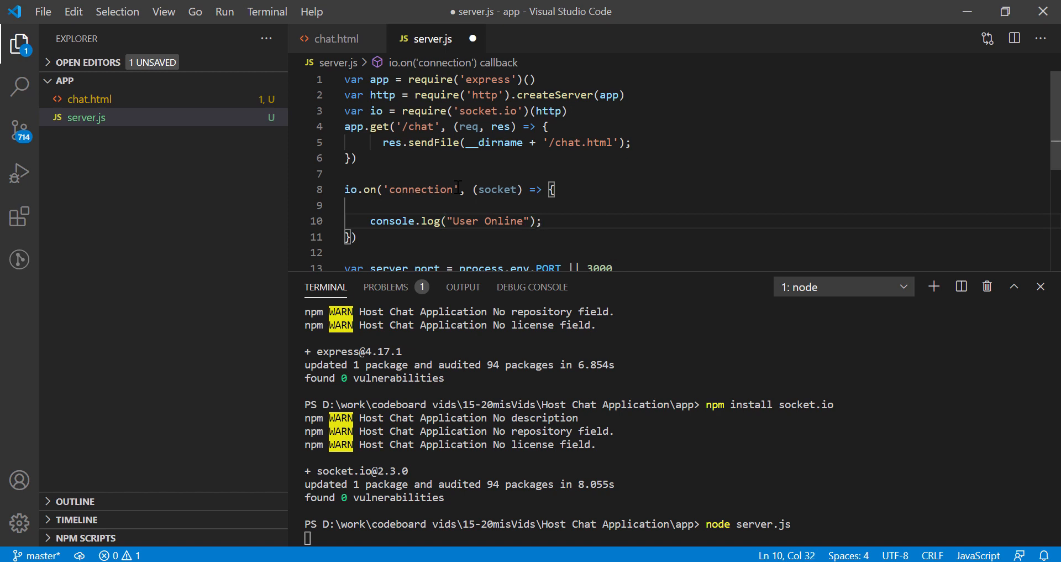
Inside it, rebroadcast each "codeboard-message" via socket.broadcast.emit as "codeboard-message-broadcasted".
double_click(420, 190)
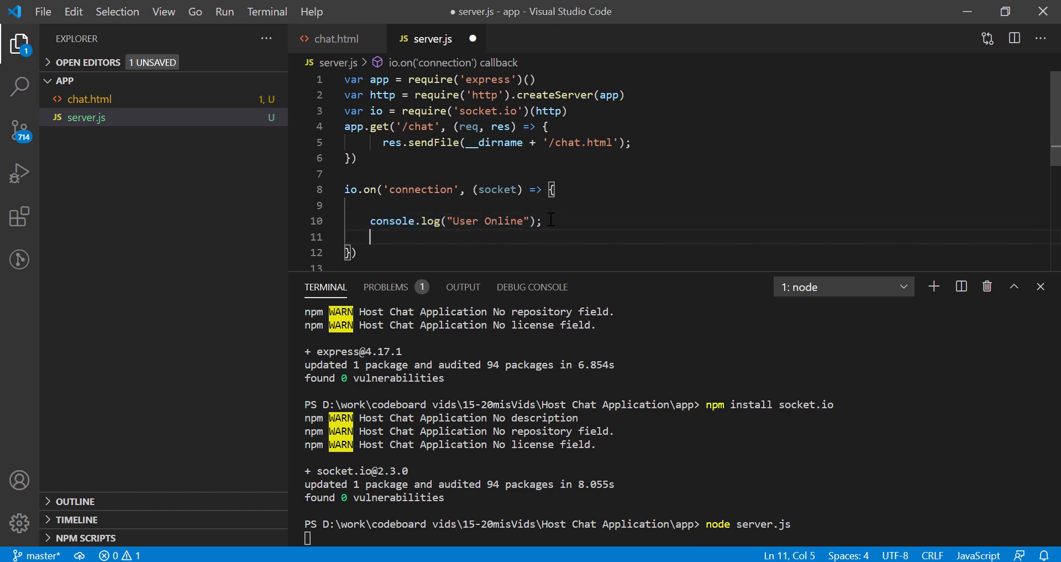
type("socket.on(")
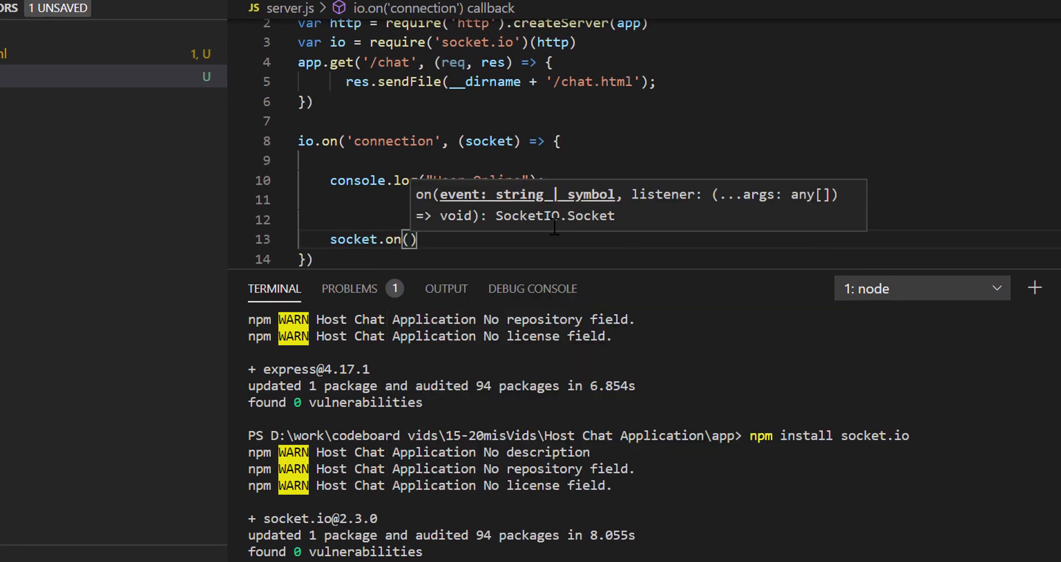
type("\"codeboard-message\", (msg")
type("console.log(\"Message Received : \" + msg);")
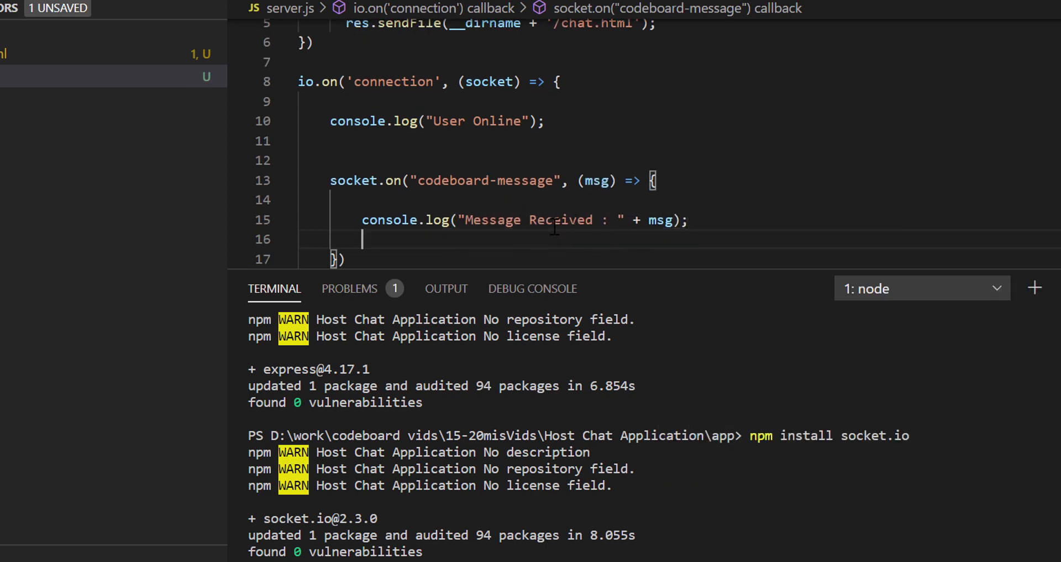
type("socket.broadcast")
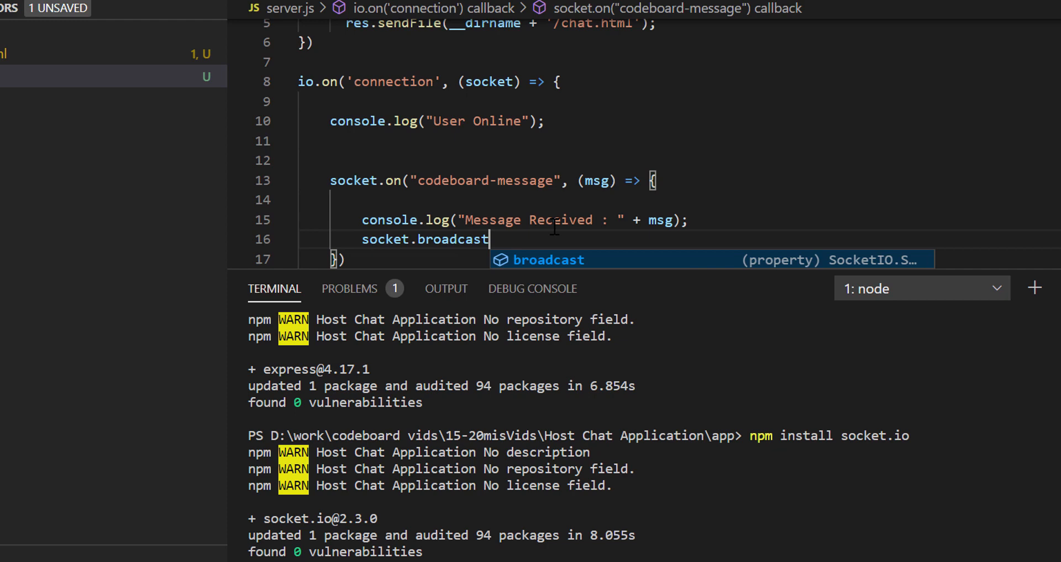
type(".emit(\"q\")")
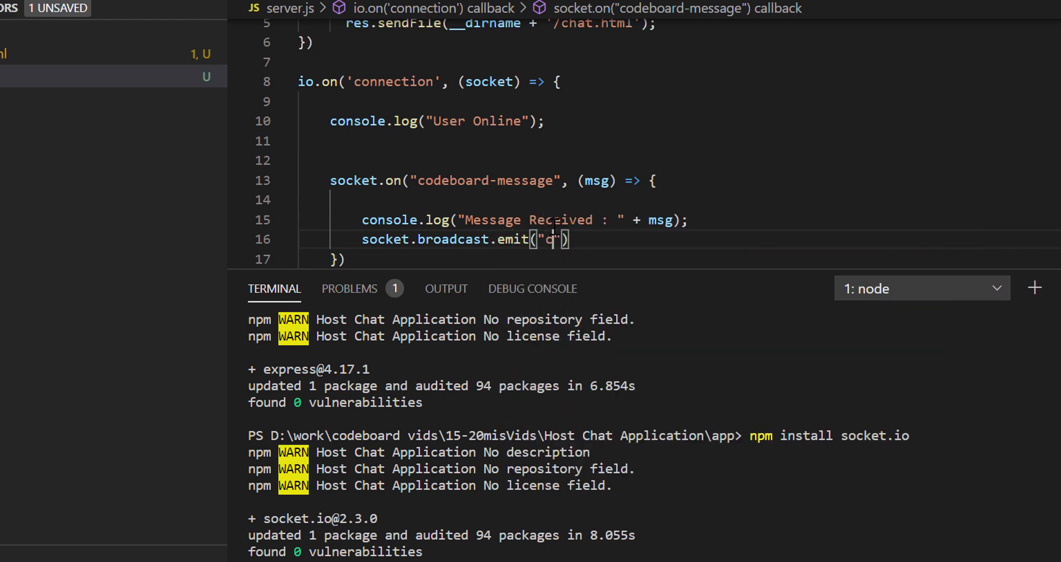
type("codeboard-message")
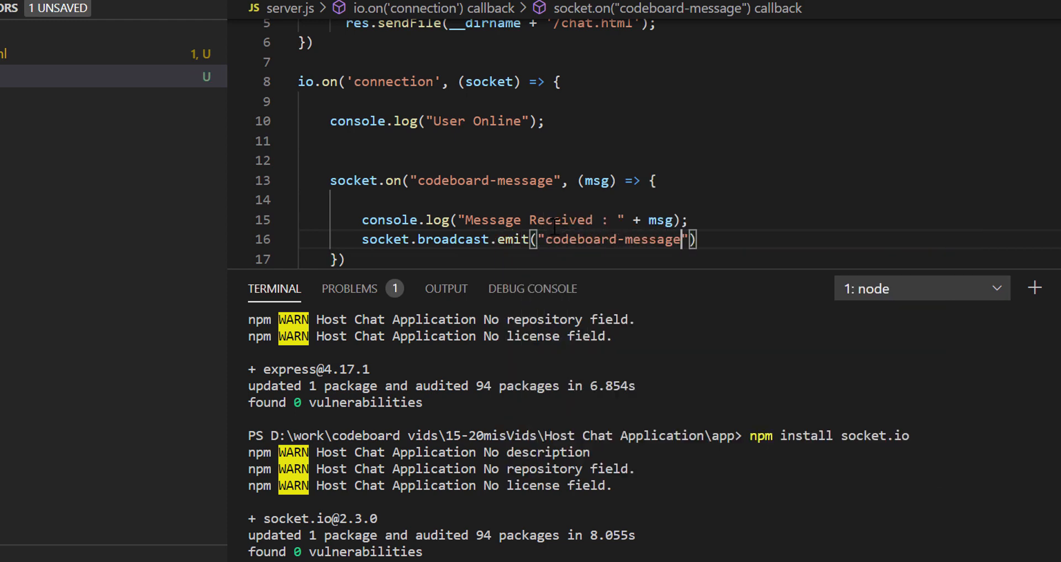
type("-broadc")
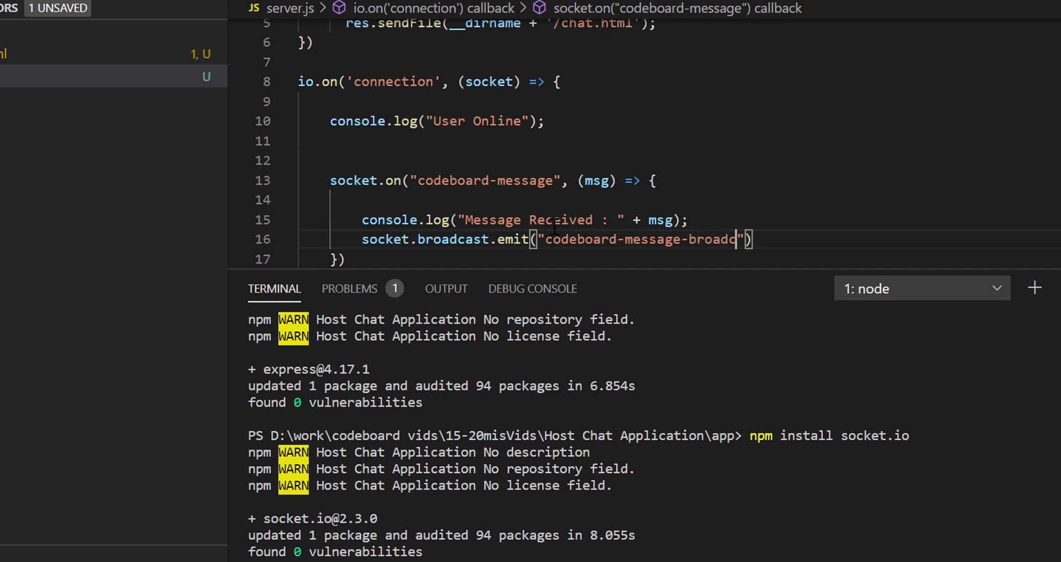
type("ed\", msg")
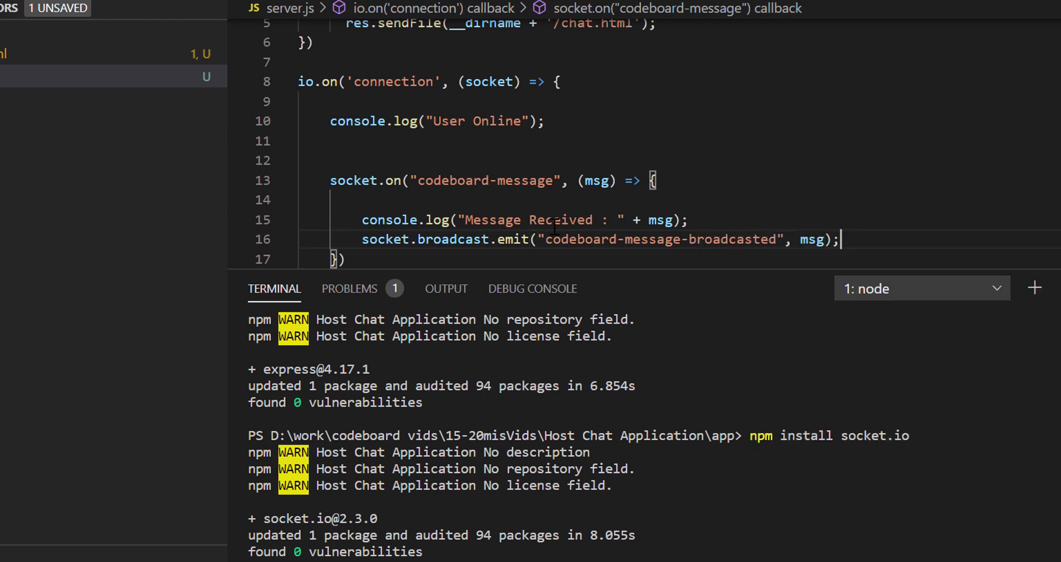
double_click(462, 180)
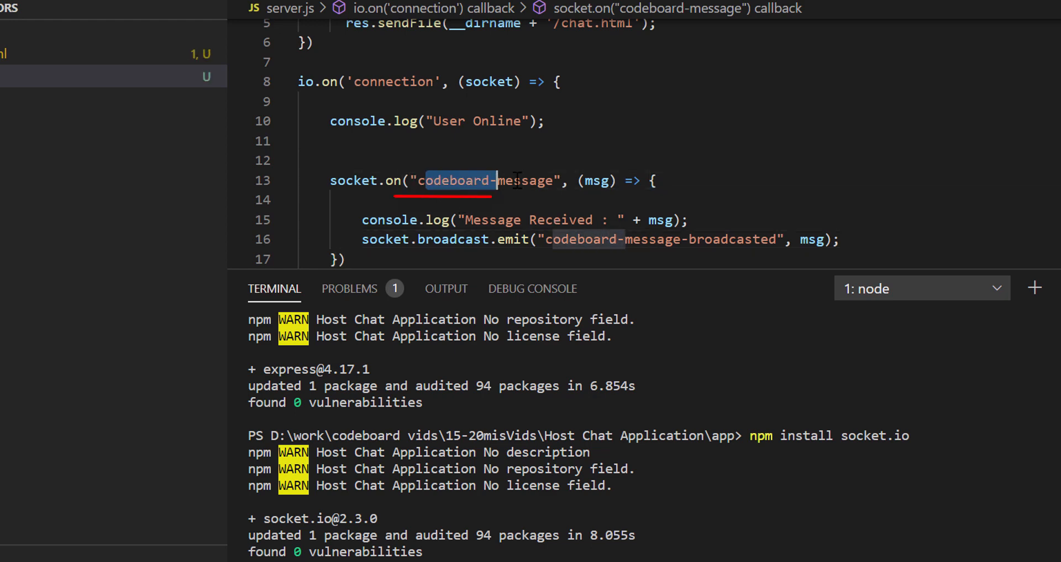
left_click(594, 181)
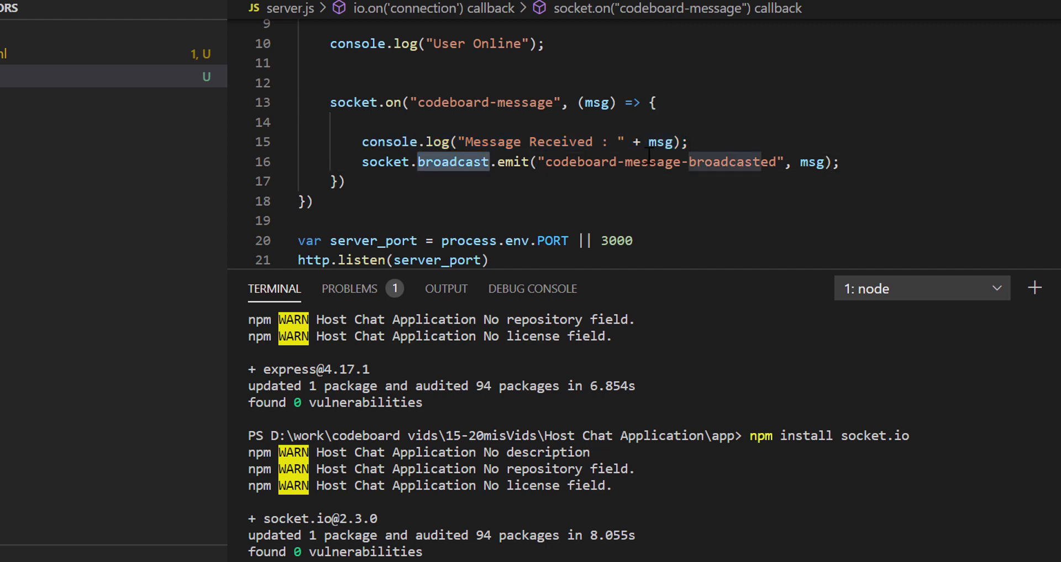
double_click(660, 162)
type("node server.js")
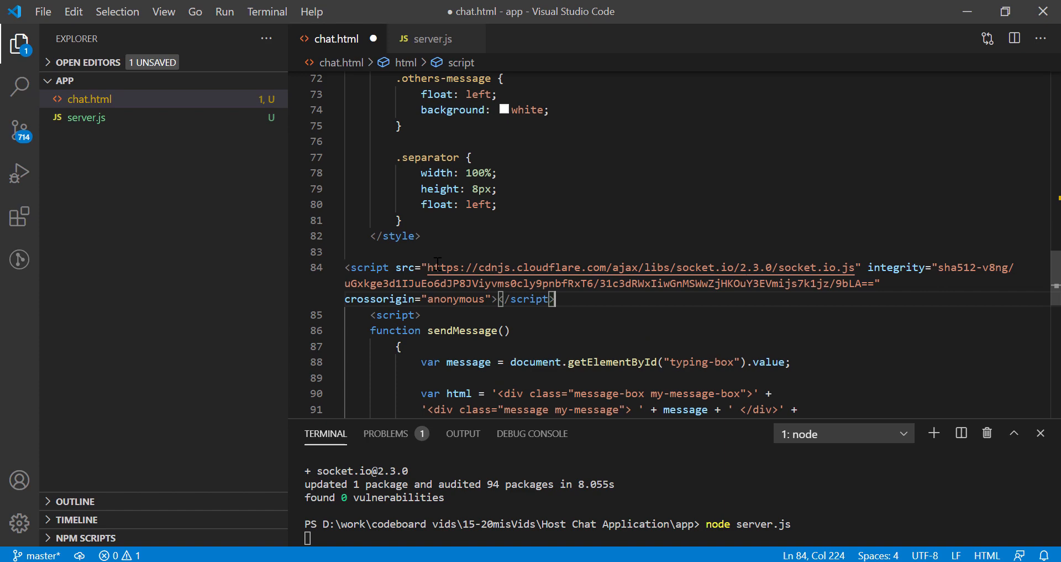
double_click(799, 268)
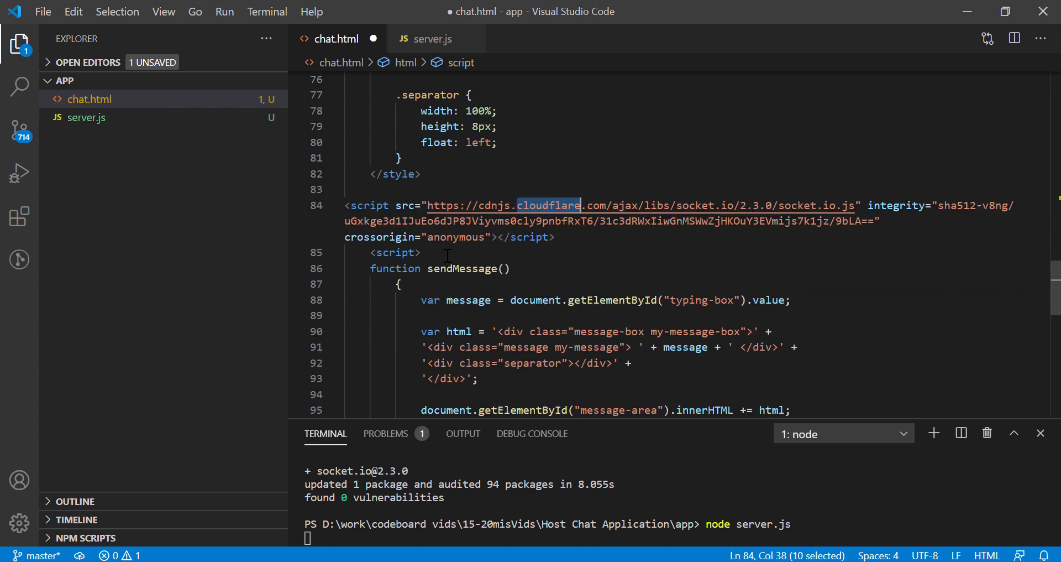
type("windows.on")
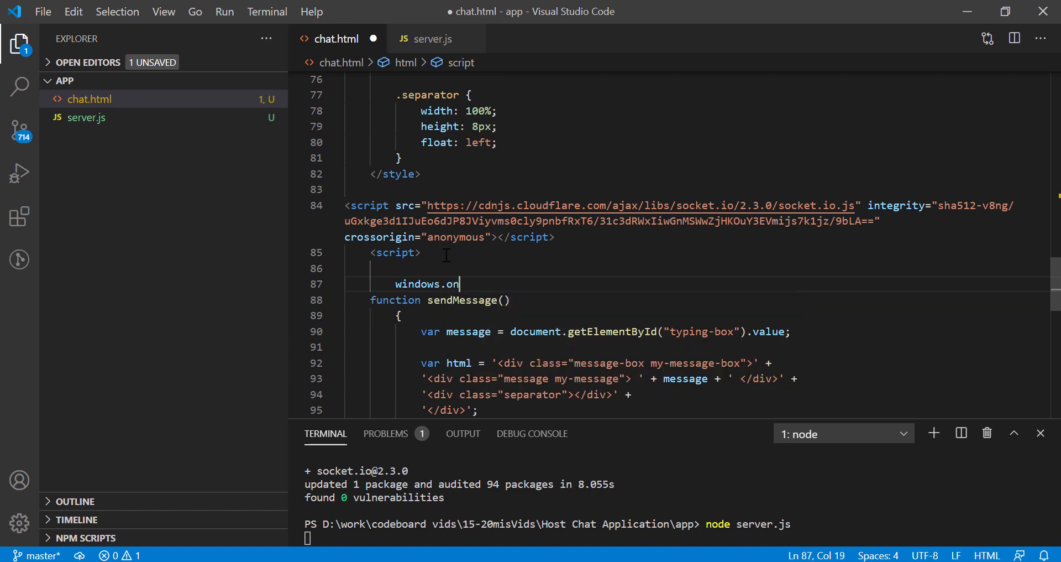
type("load = function()")
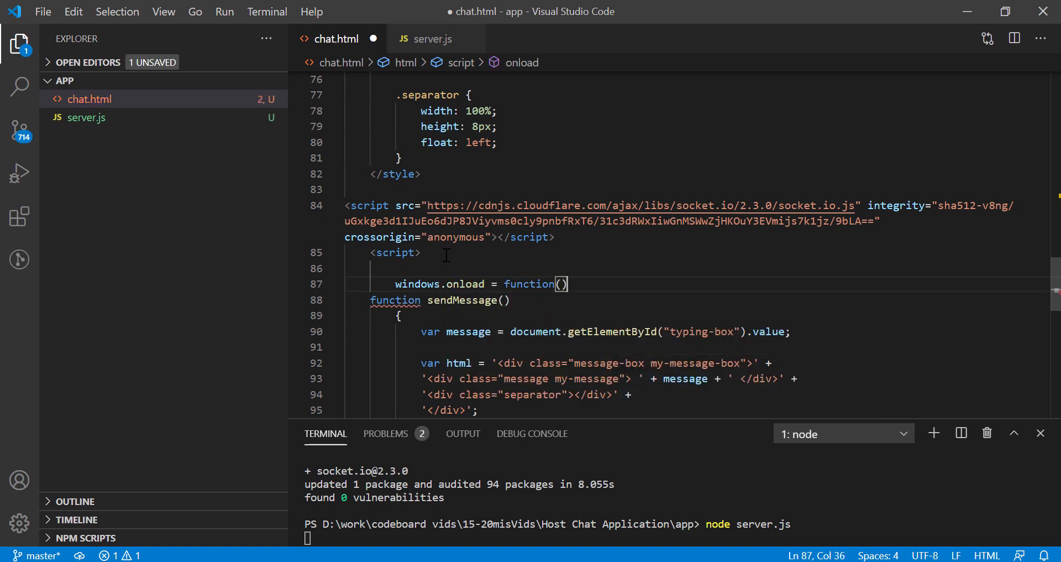
type("{")
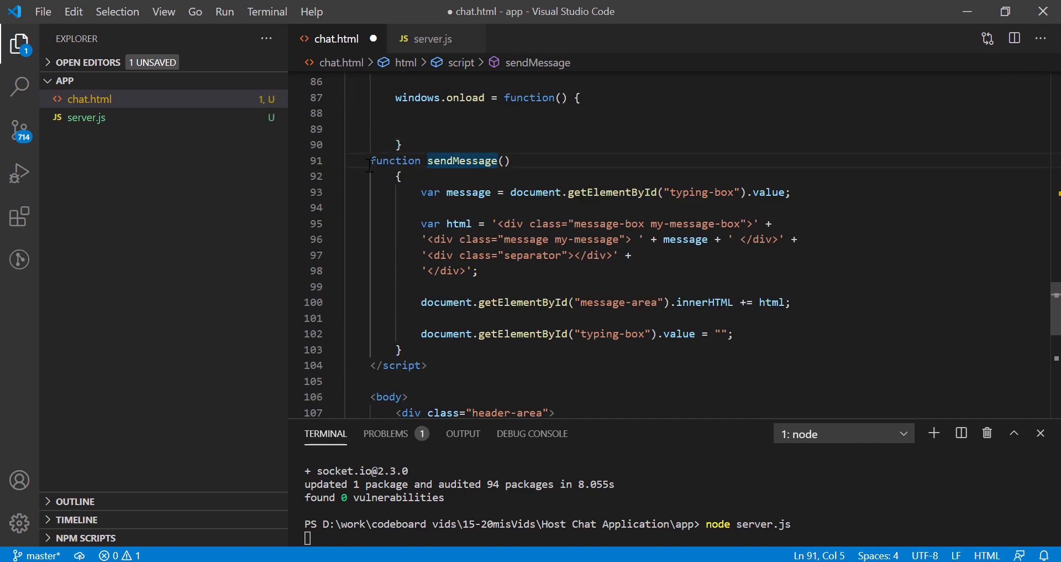
type("socket = io.con")
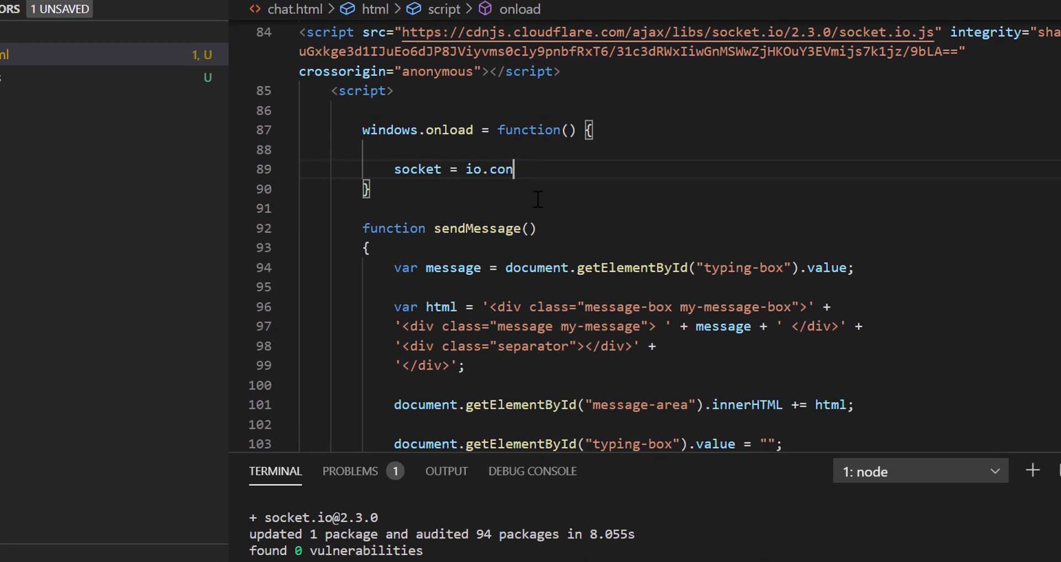
type("nect('http://localhost:3000')")
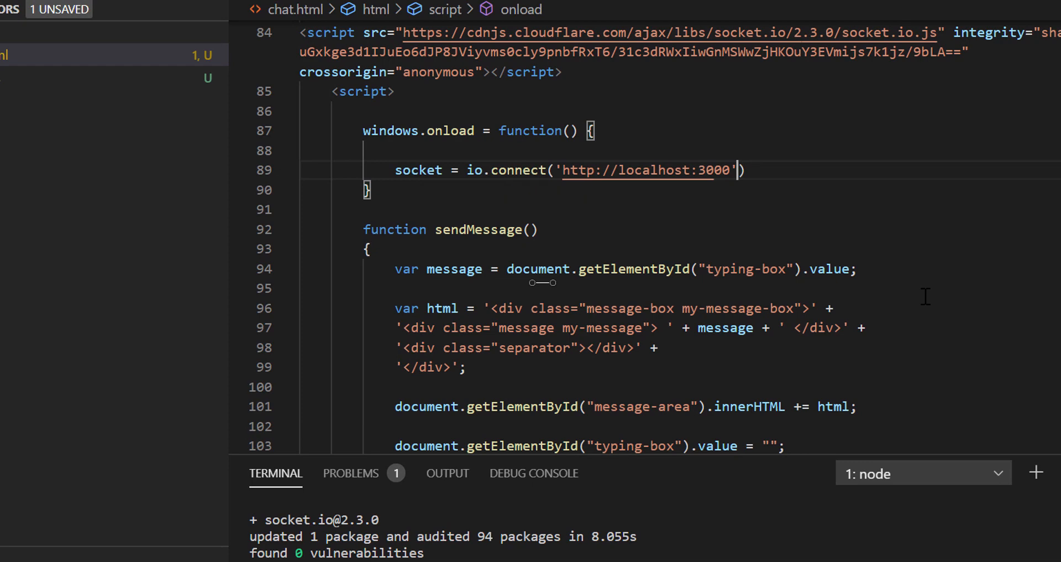
Handle 'codeboard-message-broadcasted' by appending a message-box others div to the message area.
type("socket.on('codeboard-messag'")
type("var")
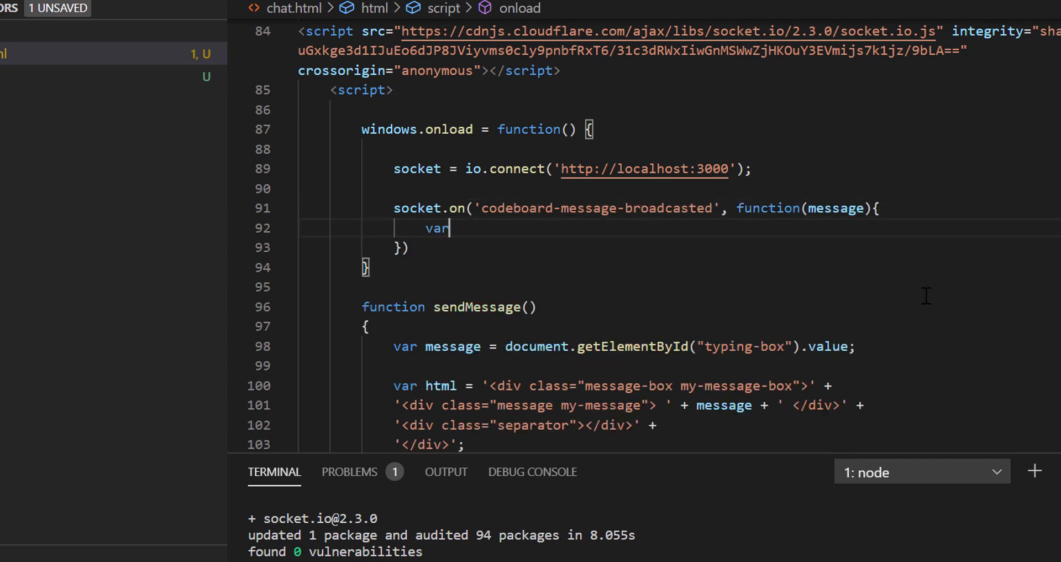
type("html = '<div class=\"message-box others\"'")
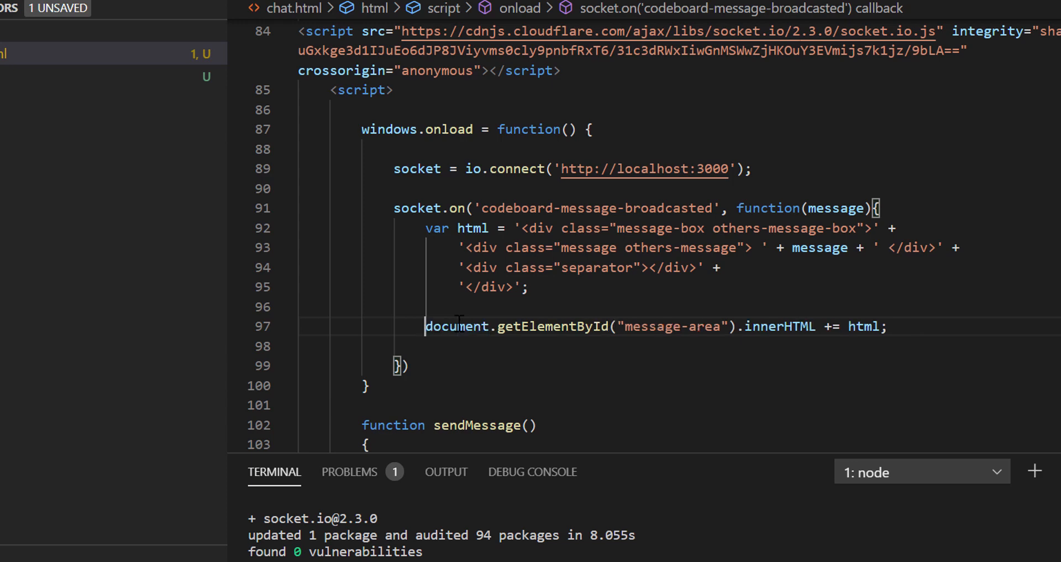
left_click_drag(482, 208, 666, 228)
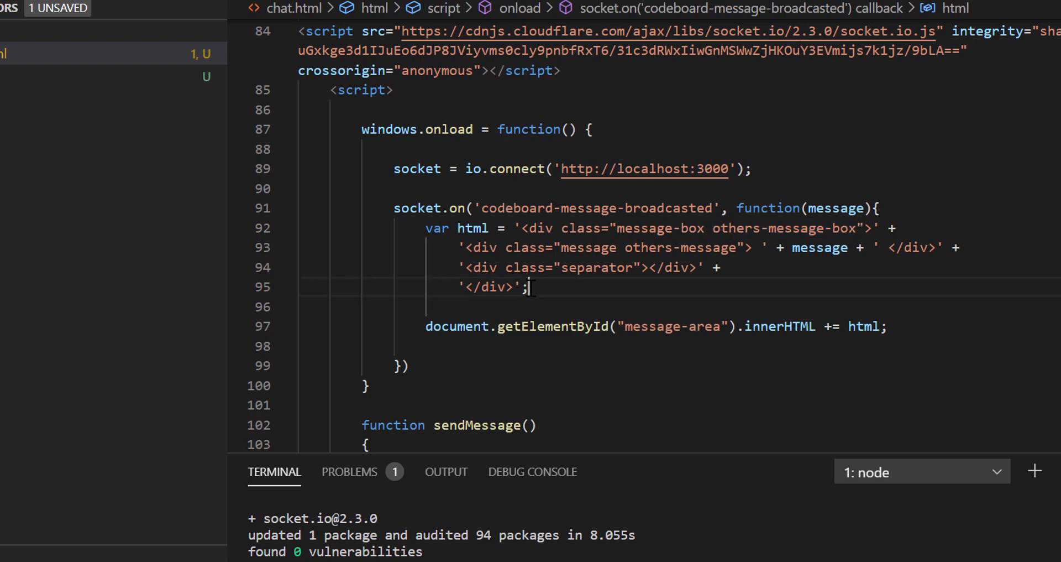
left_click_drag(425, 227, 530, 286)
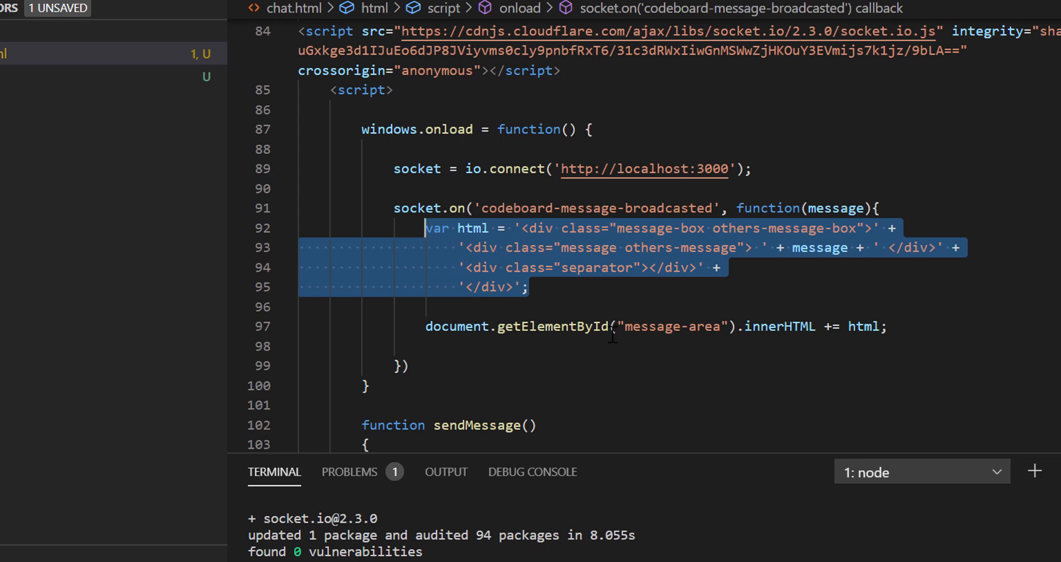
double_click(669, 325)
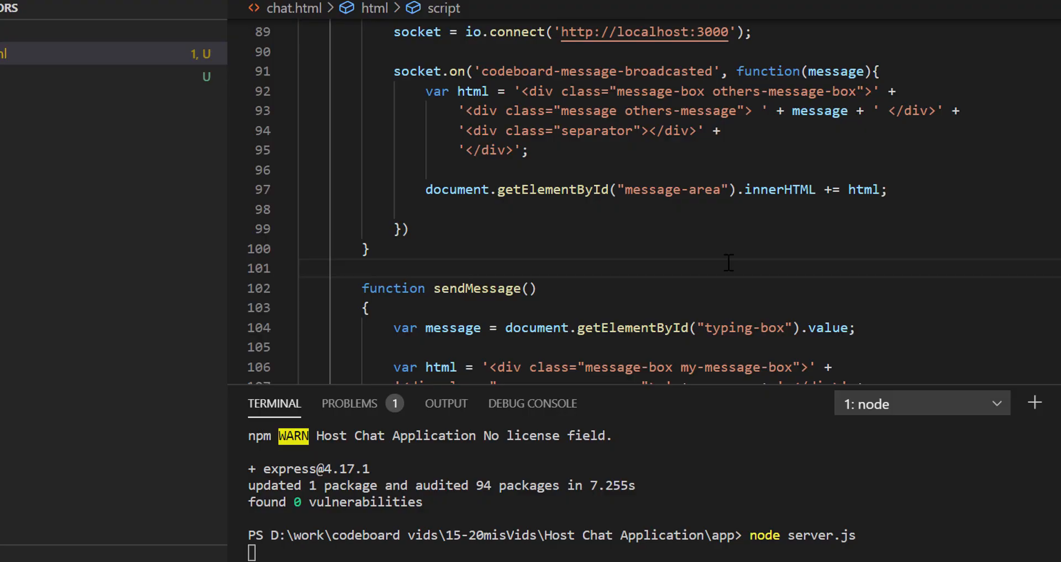
Add socket.emit("codeboard-message", message) at the end of sendMessage.
scroll("down", 3)
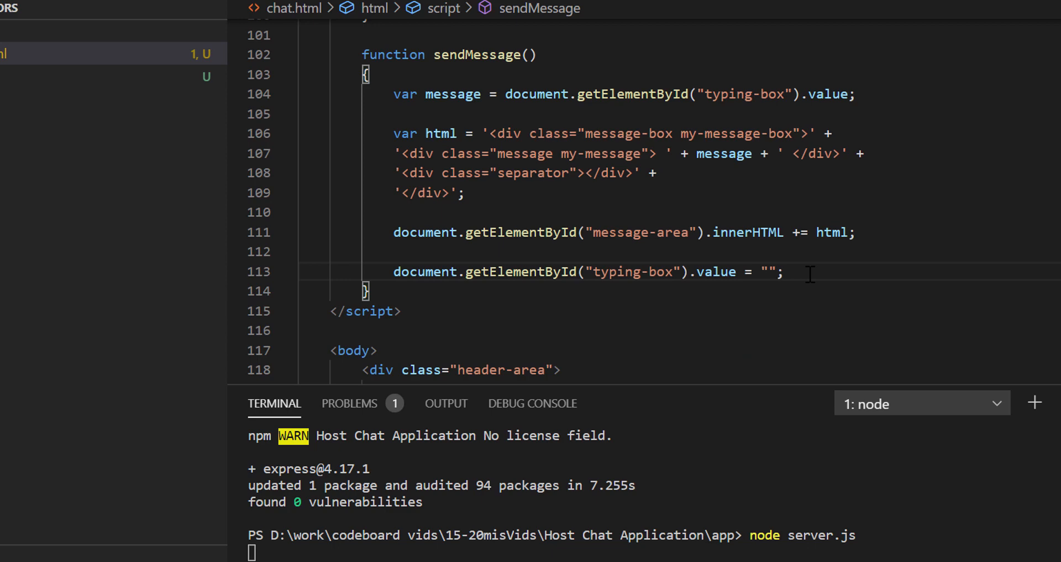
type("socket.emi")
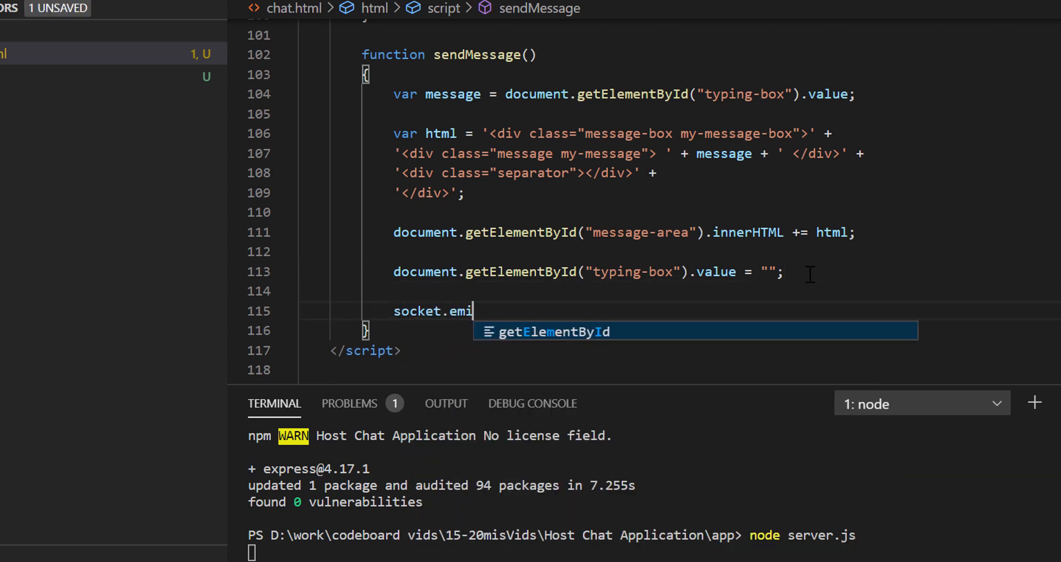
type("t(\"\")")
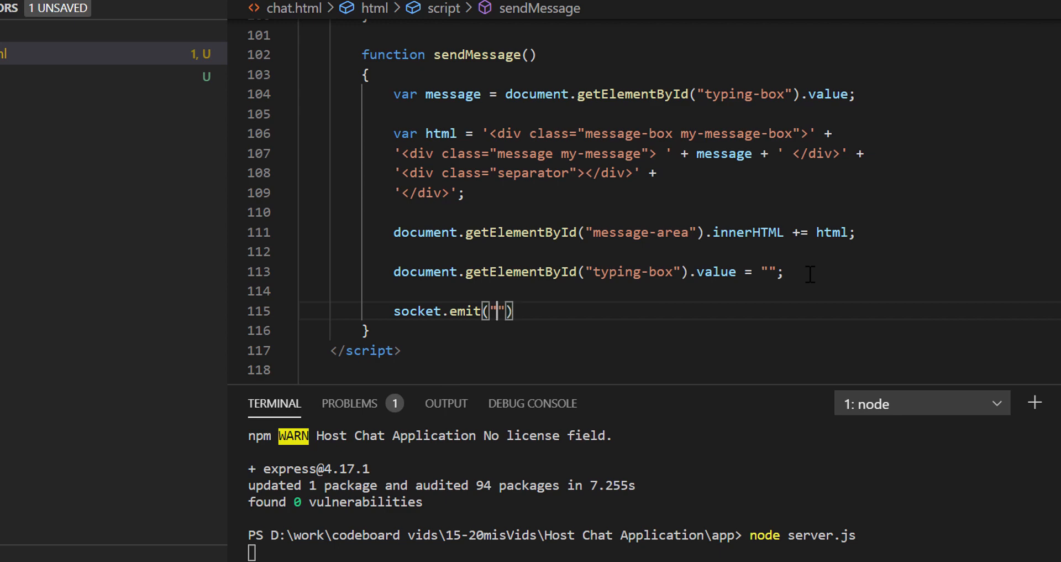
type("codeboard-")
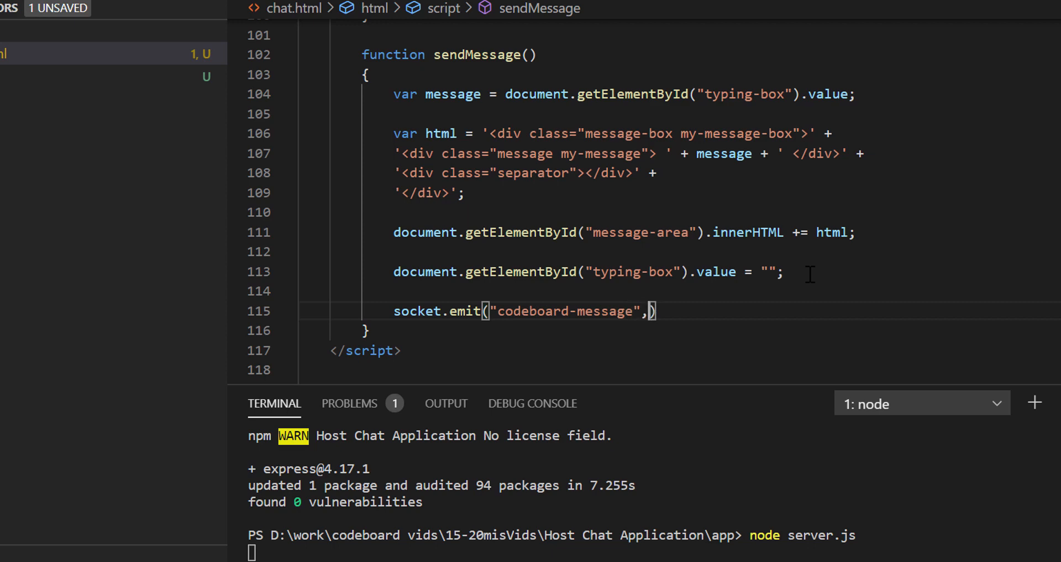
type("message")
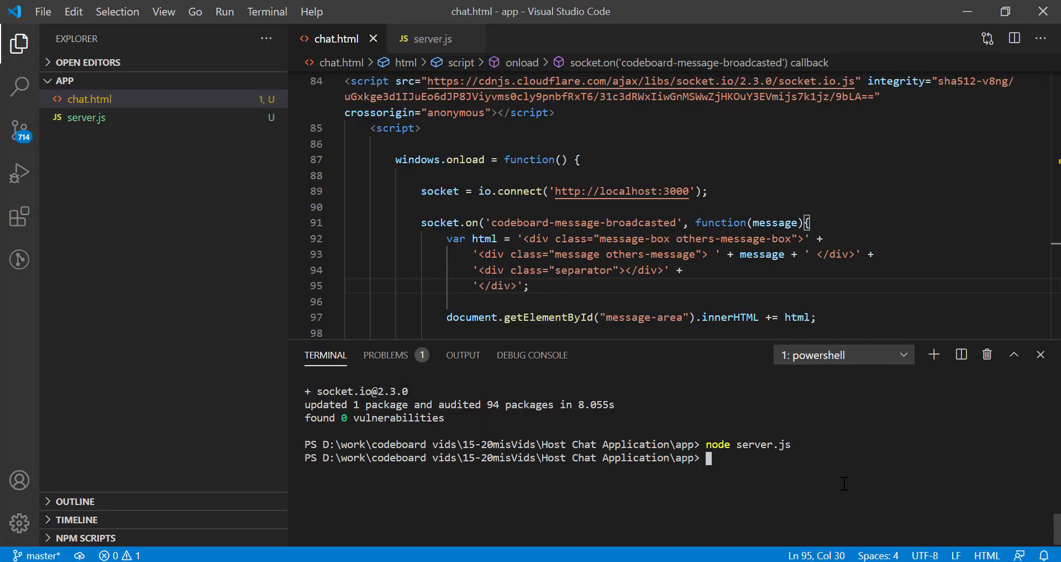
Restart the server with node server.js.
type("node server.js")
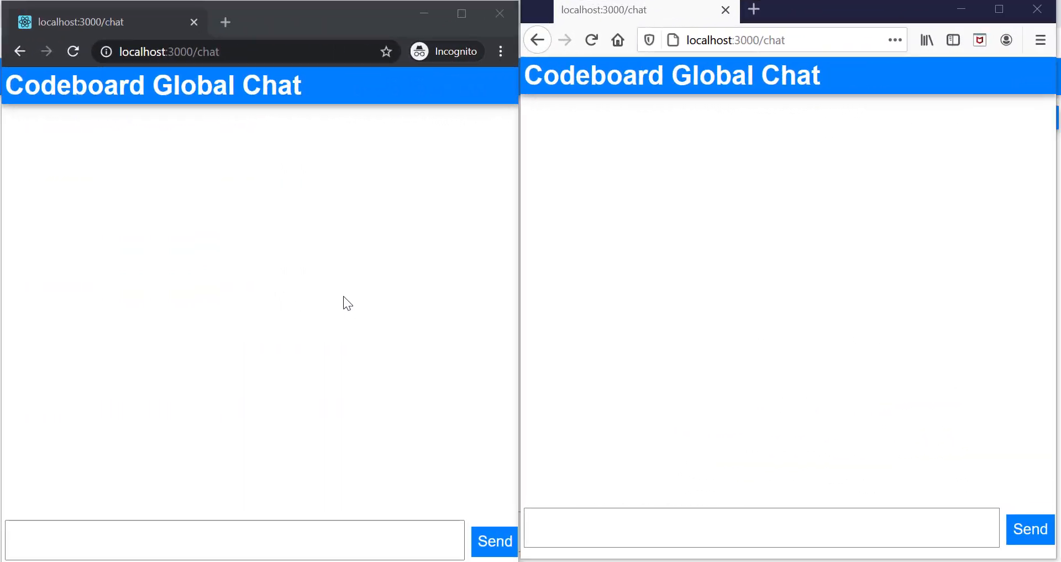
mouse_move(379, 145)
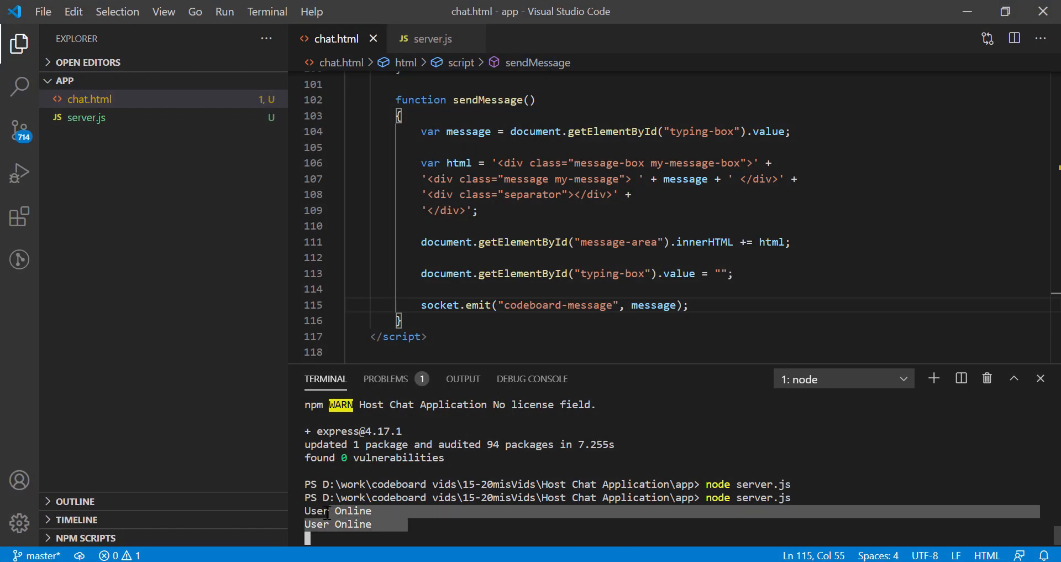
mouse_move(445, 528)
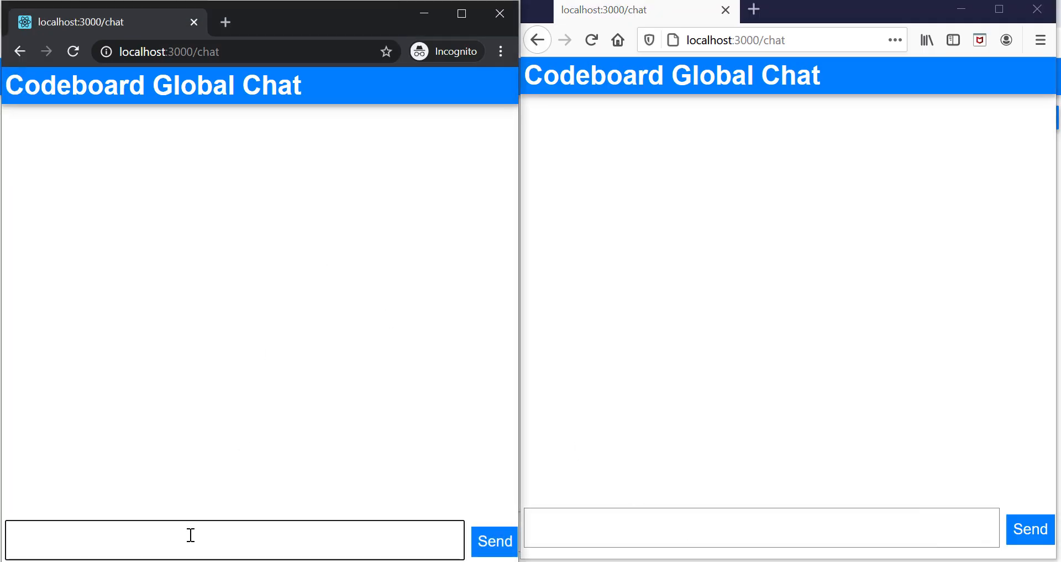
Send "Hi Firefox!!" from the Chrome chat page.
type("Hi Firef")
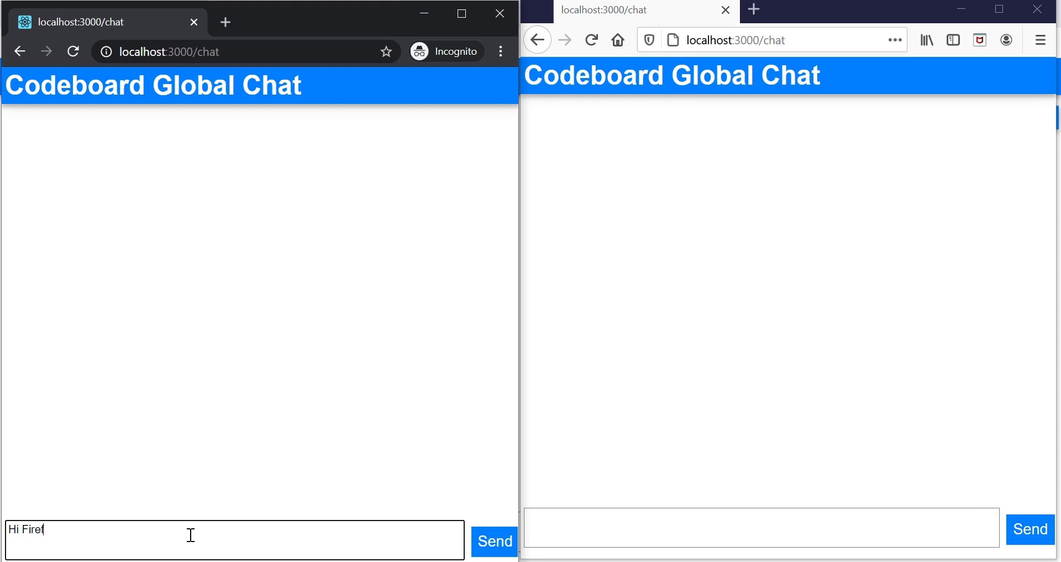
type("i")
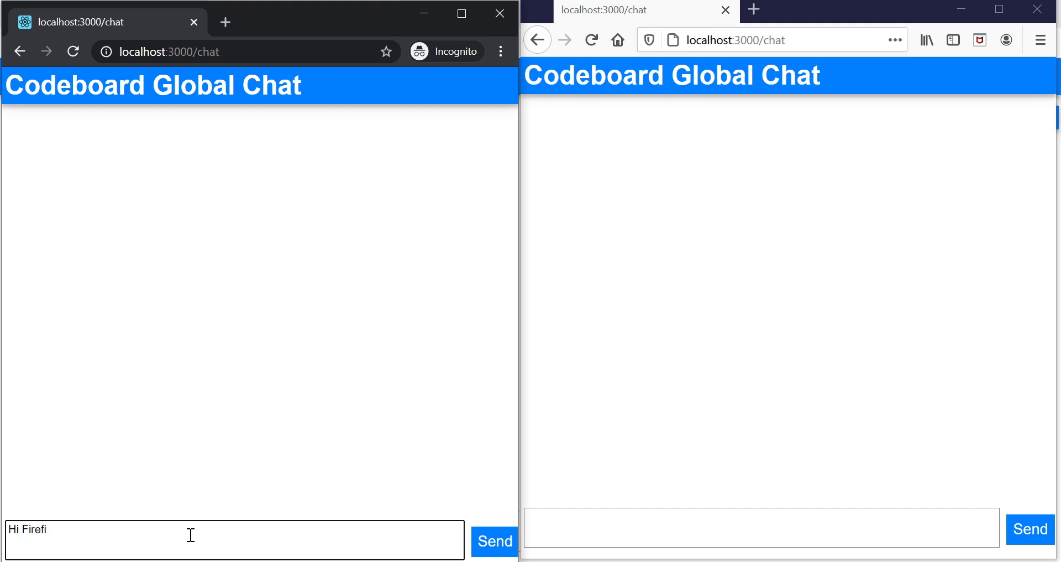
type("ox")
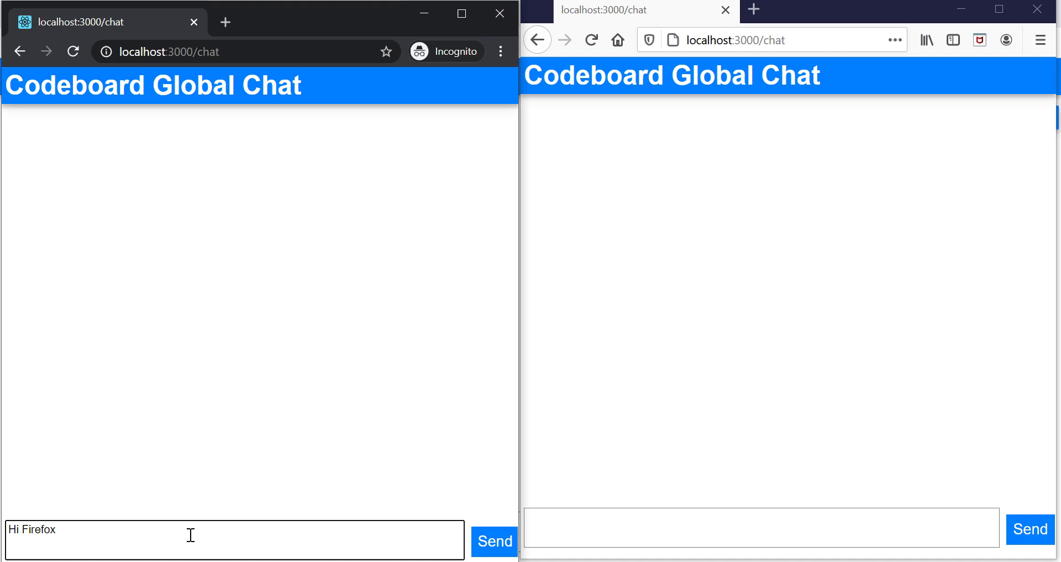
type("!!")
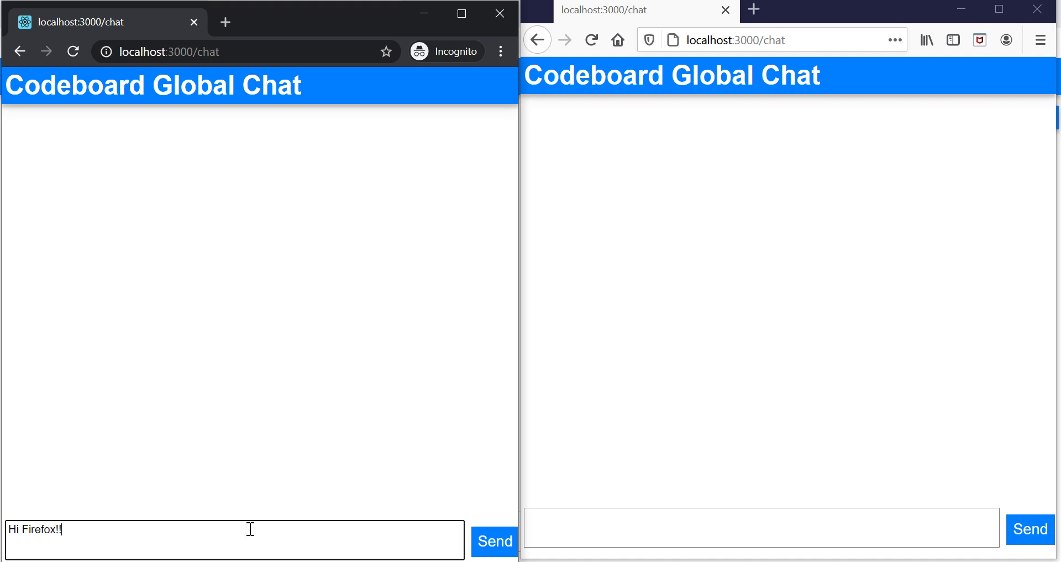
left_click(494, 541)
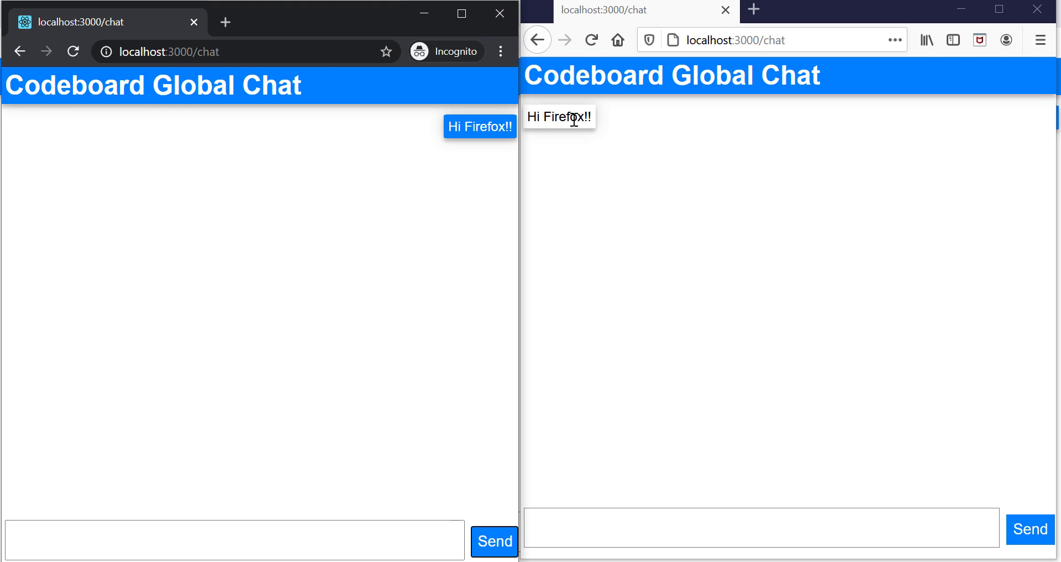
Reply "Hi chrome..." from the Firefox chat page.
left_click(760, 528)
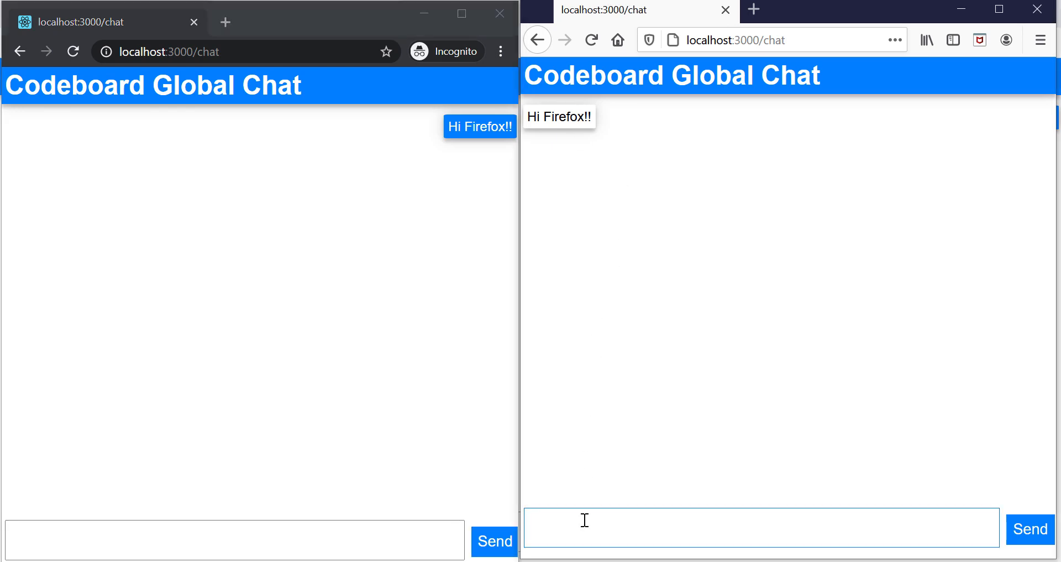
type("Hi chrome..")
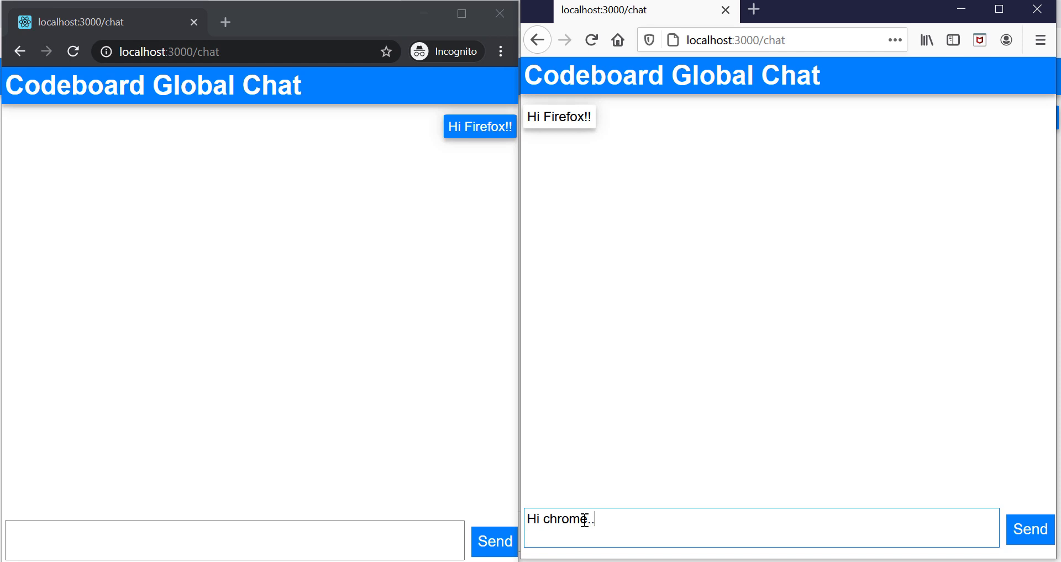
left_click(1029, 529)
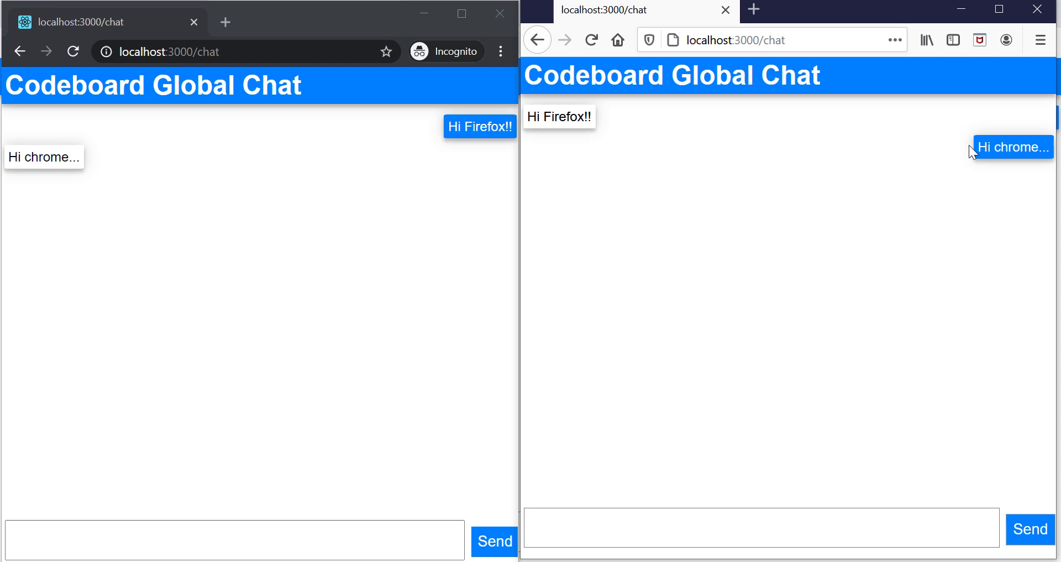
mouse_move(982, 150)
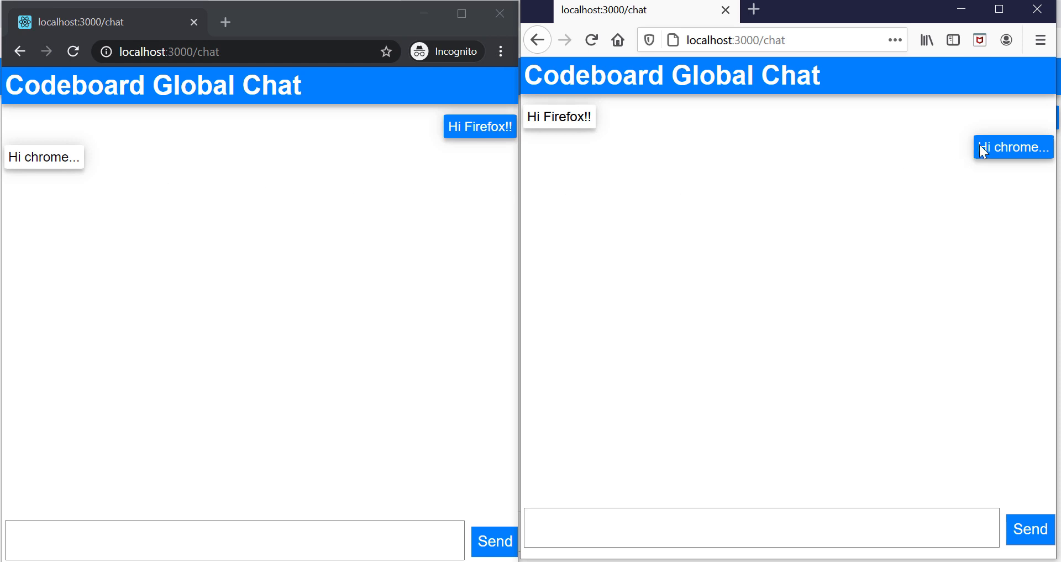